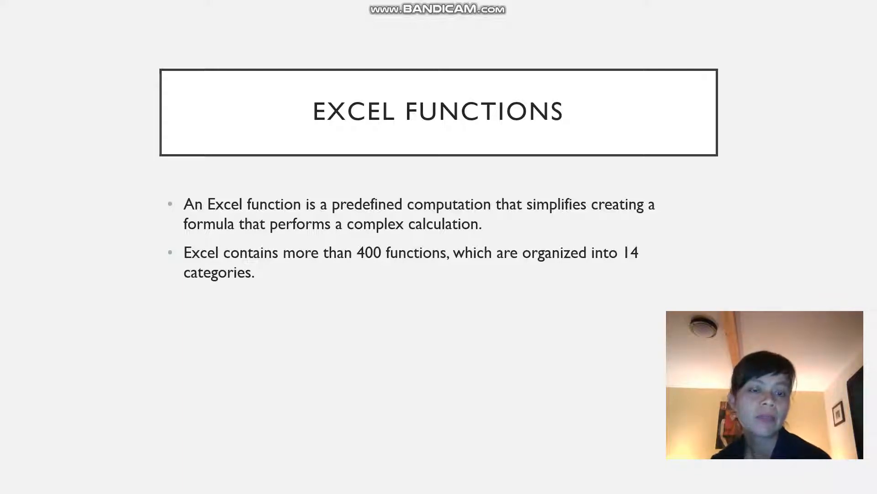
- Advance the slide show past Excel Functions to the Primary Function Categories table
left_click(32, 482)
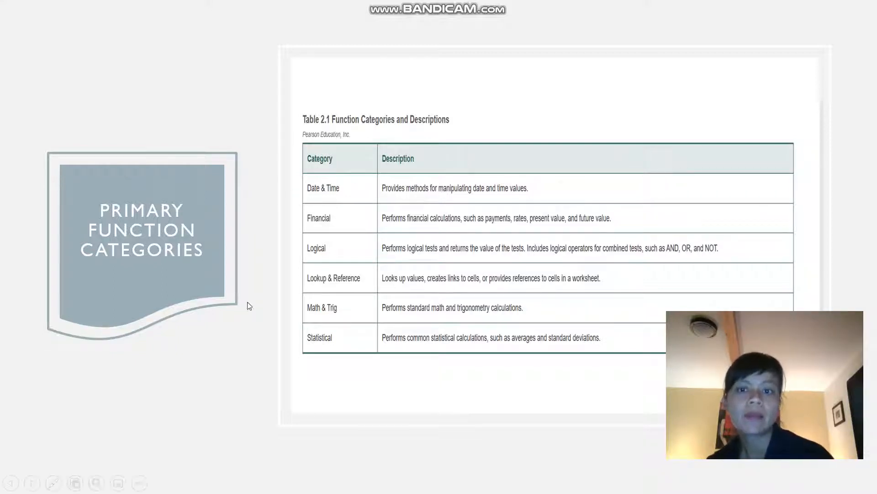
left_click(53, 483)
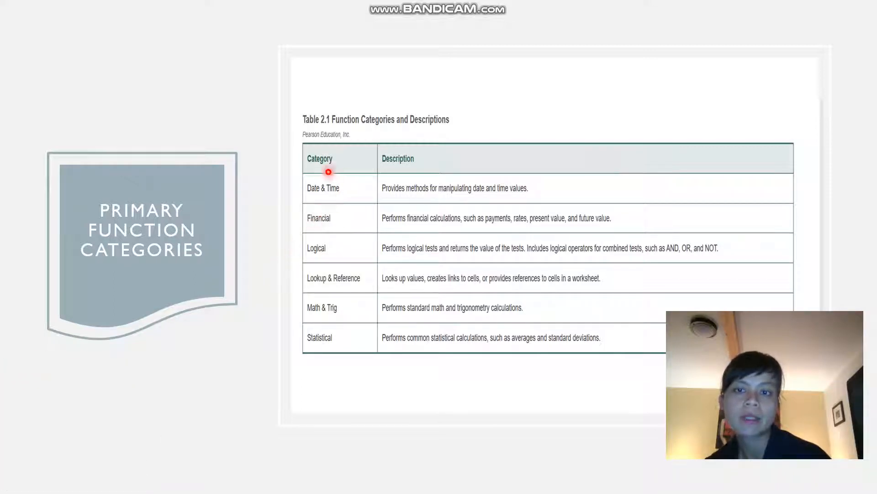
mouse_move(339, 247)
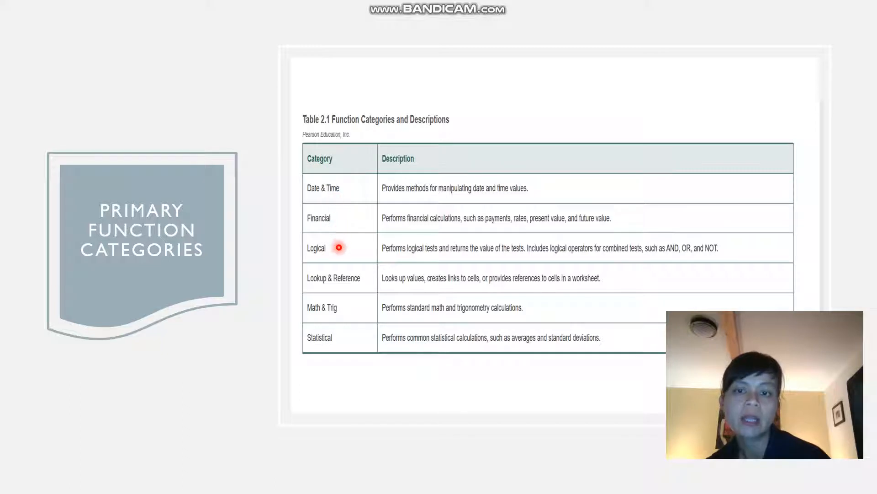
mouse_move(316, 269)
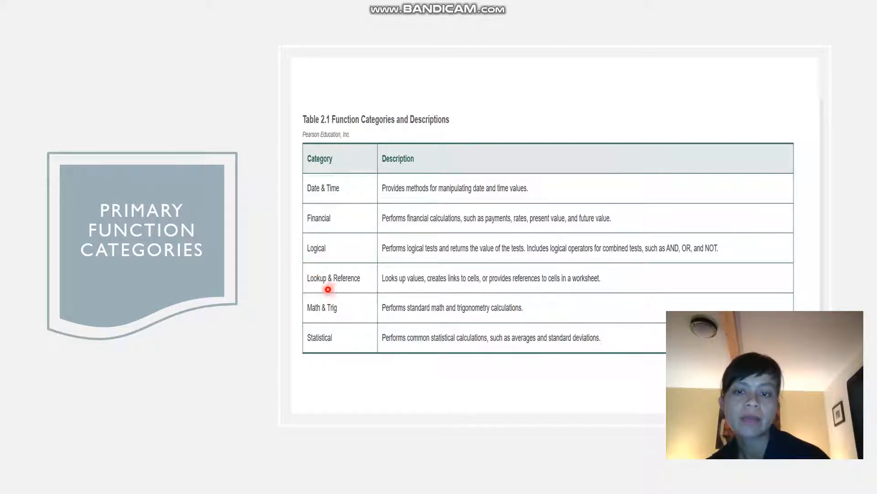
mouse_move(337, 334)
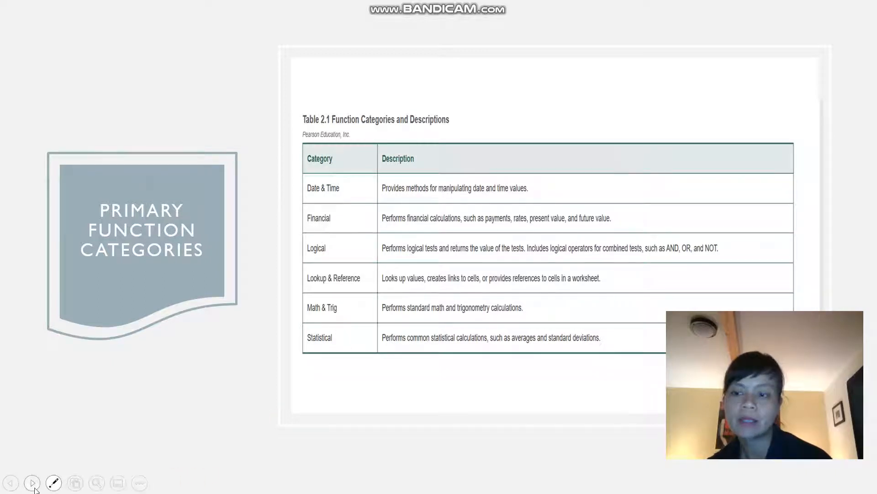
- Step through the Syntax and Arguments slides to reach Inserting a Function
left_click(32, 482)
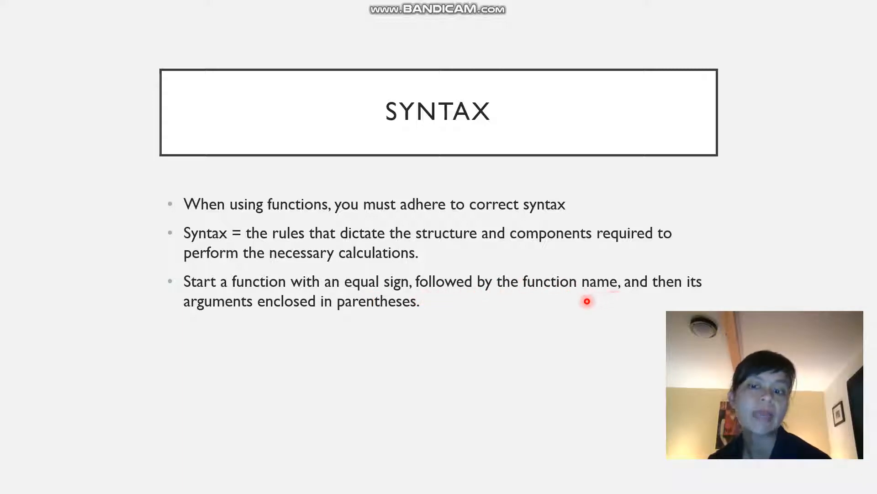
mouse_move(410, 317)
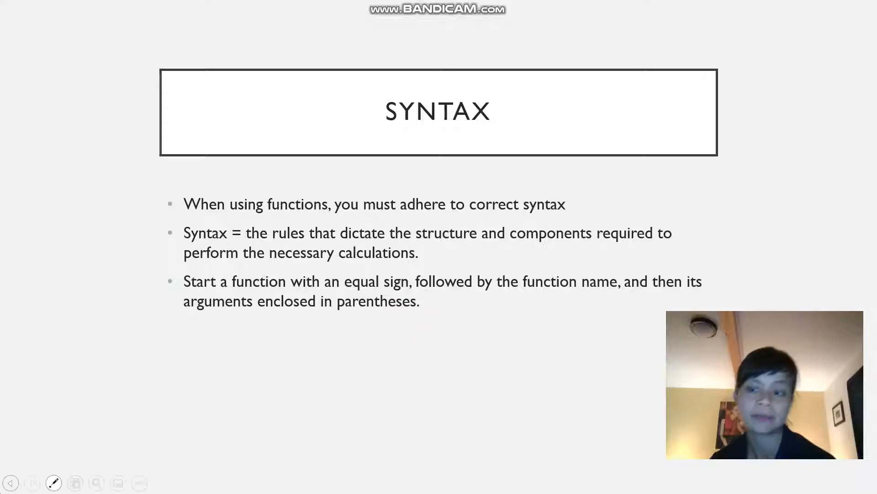
left_click(32, 483)
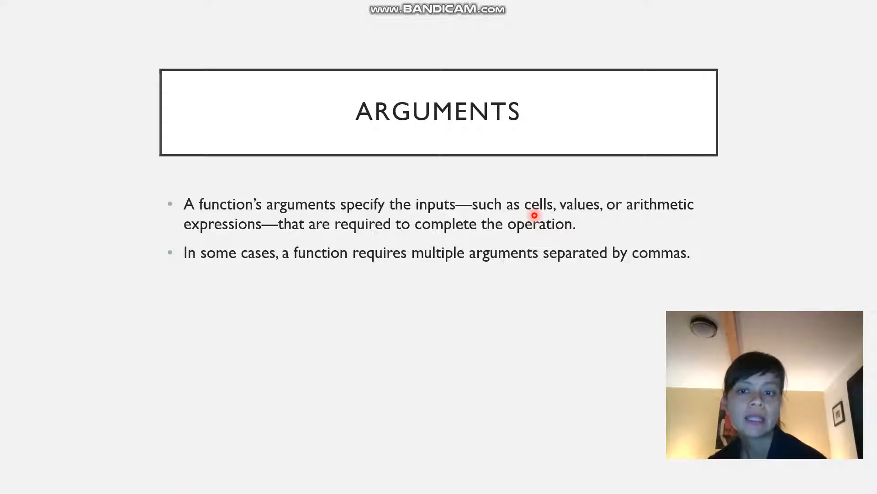
mouse_move(478, 294)
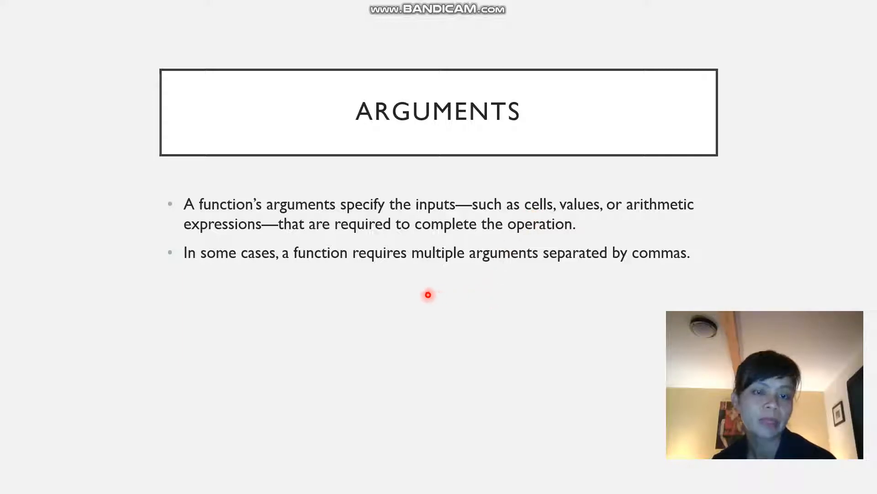
mouse_move(537, 288)
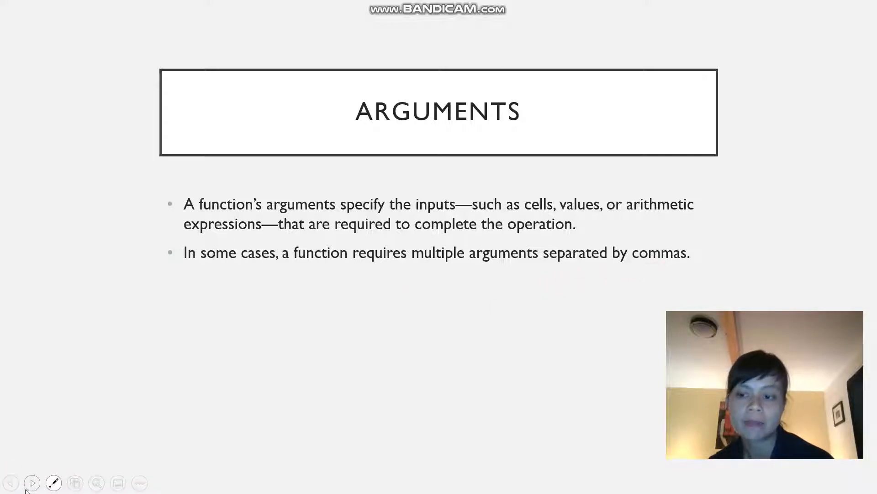
left_click(32, 483)
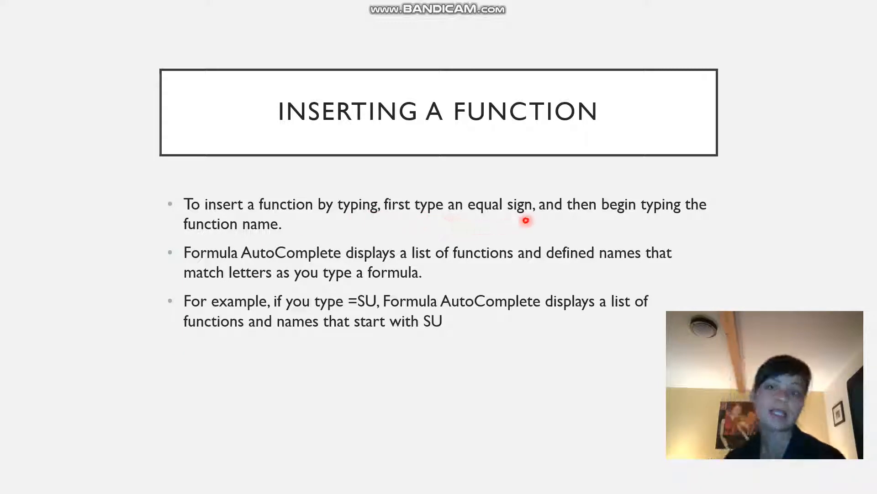
mouse_move(268, 238)
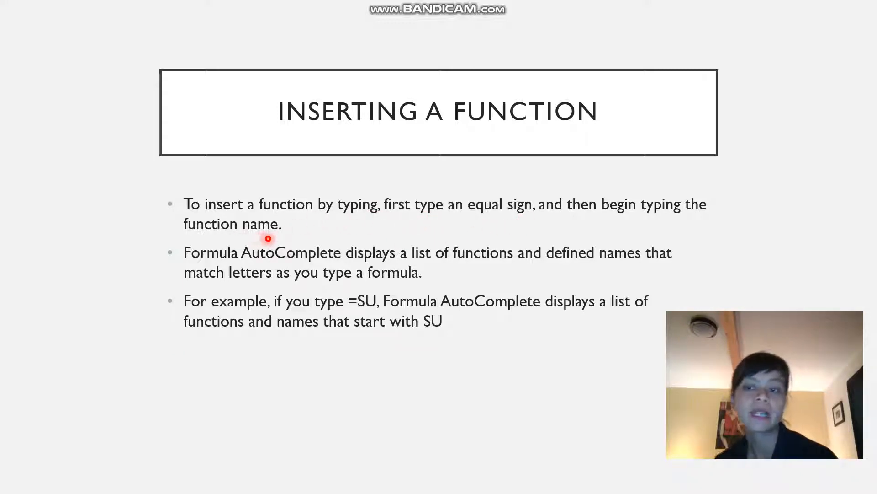
mouse_move(374, 267)
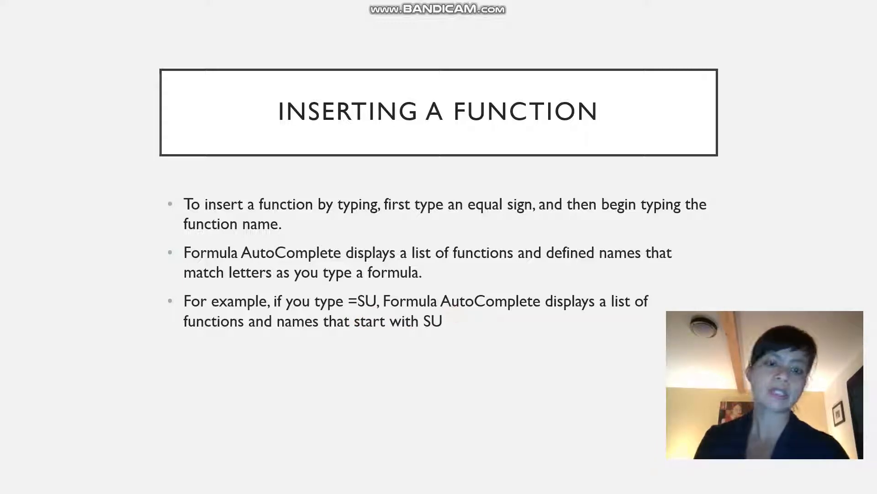
- Leave the slide show and enter =SUM(G3:G7) in gradebook cell G9, showing 19100%
key("escape")
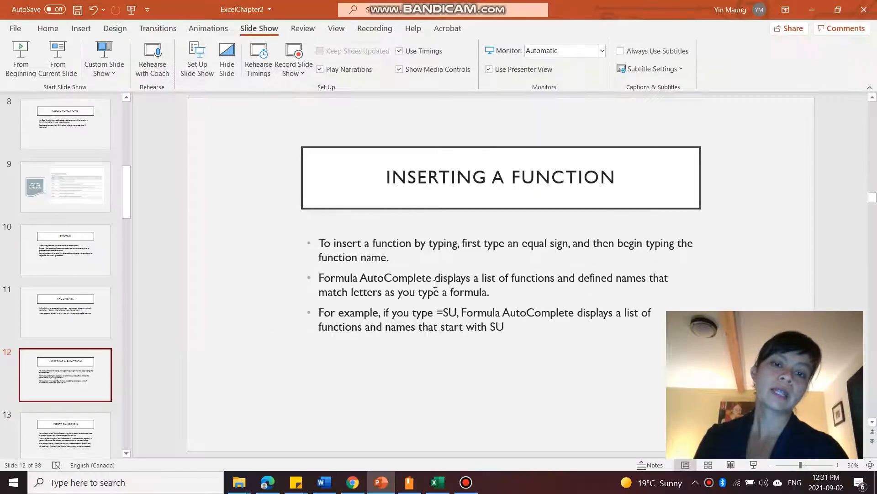
left_click(436, 482)
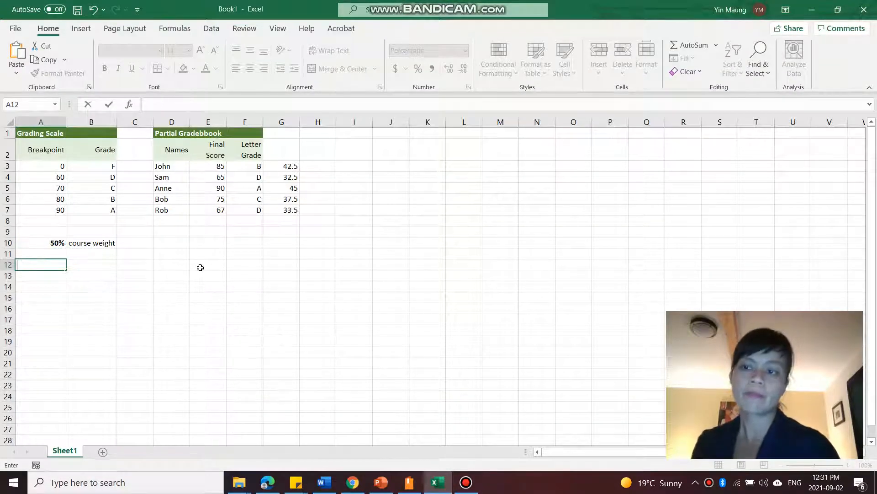
left_click(282, 232)
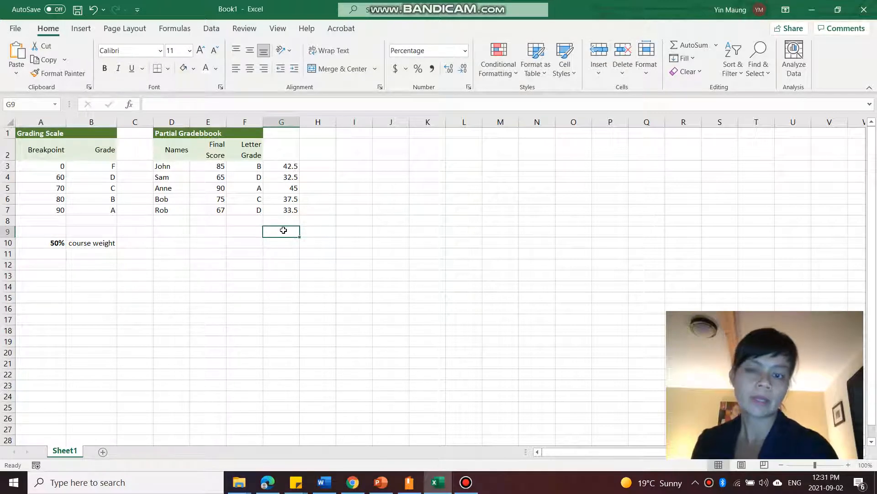
type("=")
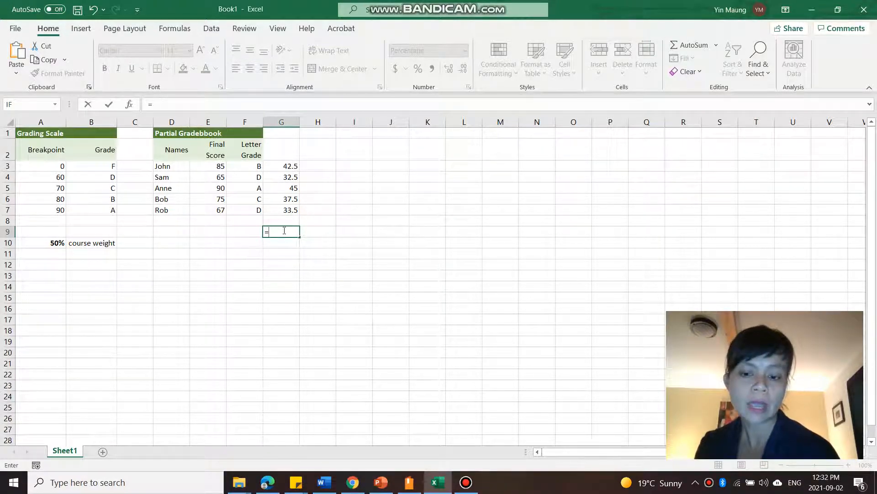
type("su")
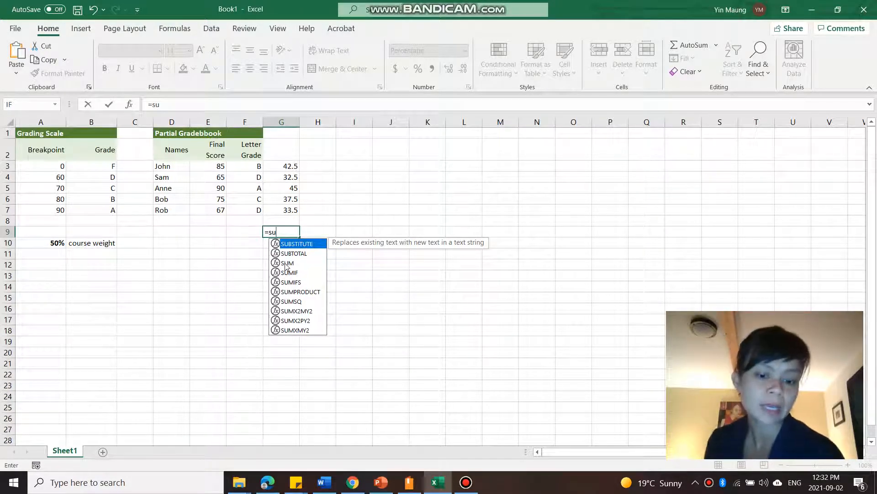
mouse_move(287, 262)
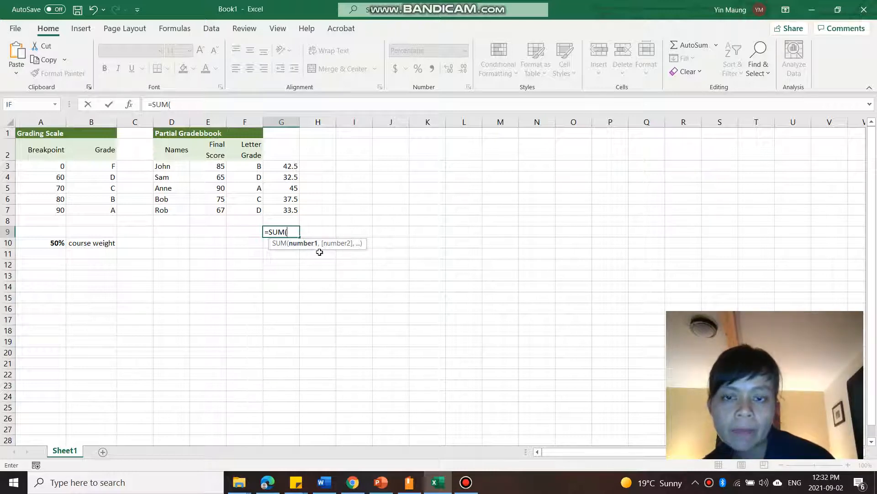
mouse_move(327, 247)
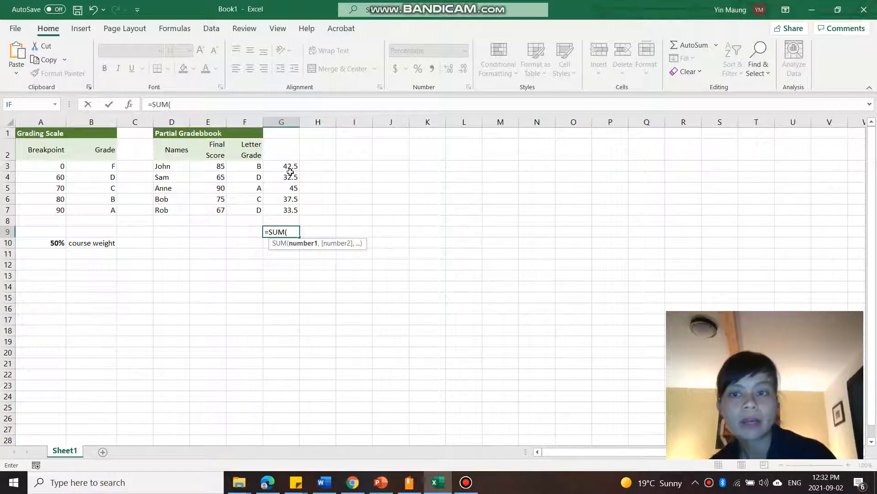
left_click_drag(281, 166, 281, 199)
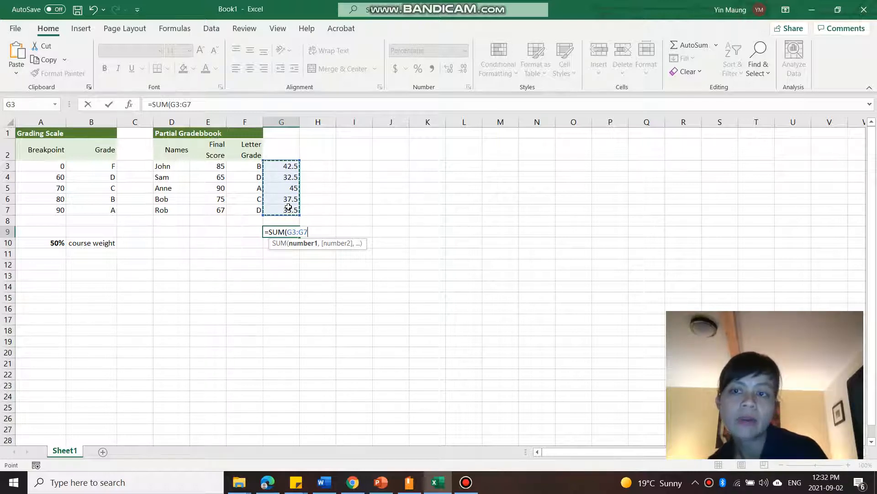
type(")")
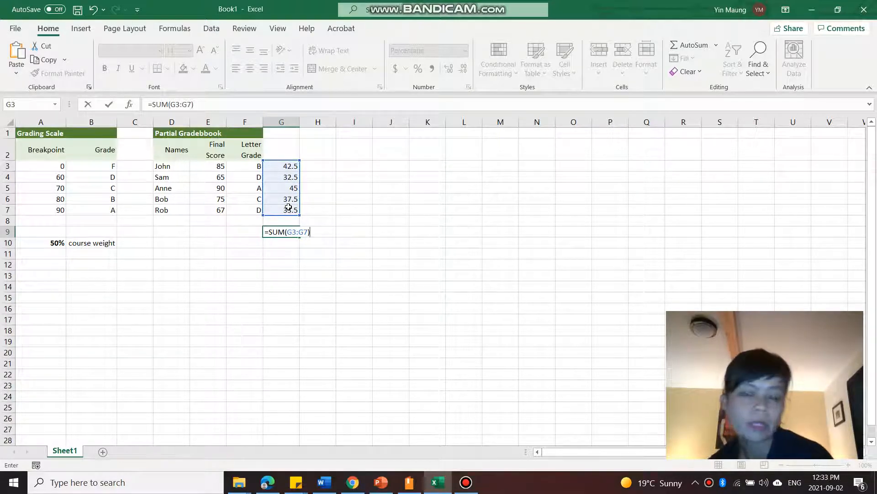
key("enter")
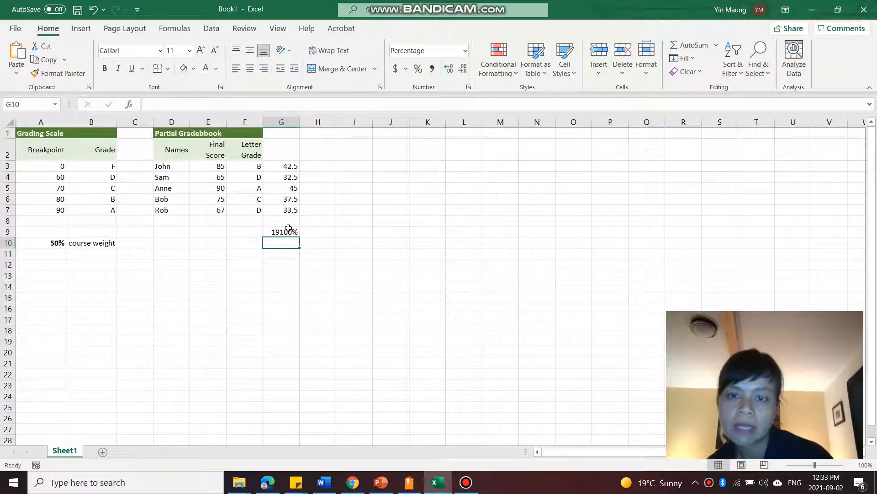
type("=SUM(G3:G7)")
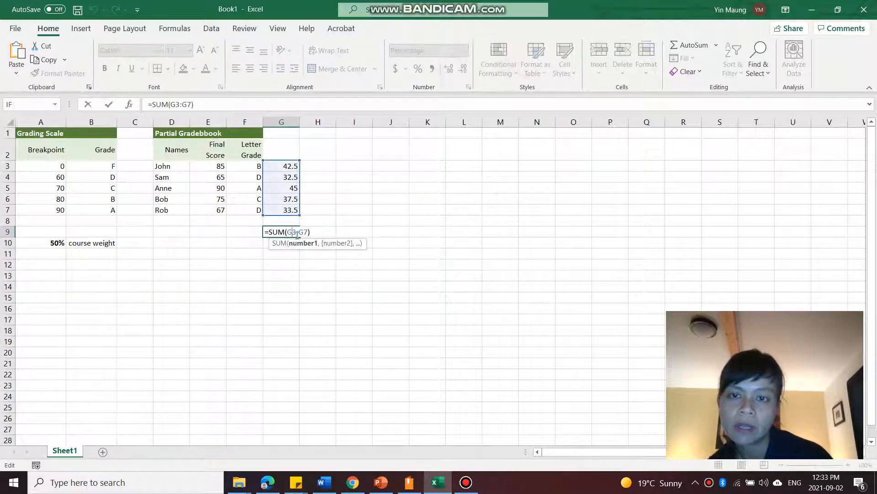
key("enter")
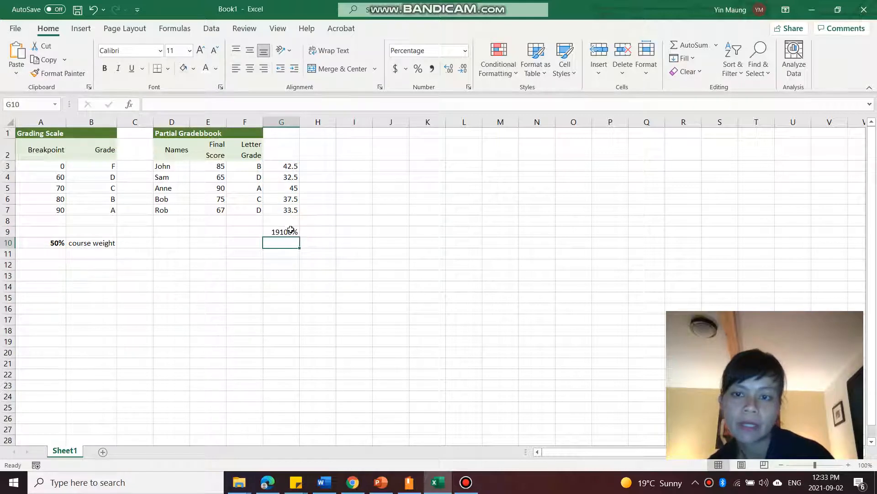
- Switch G9's number format from percentage to General so it reads 191
right_click(281, 231)
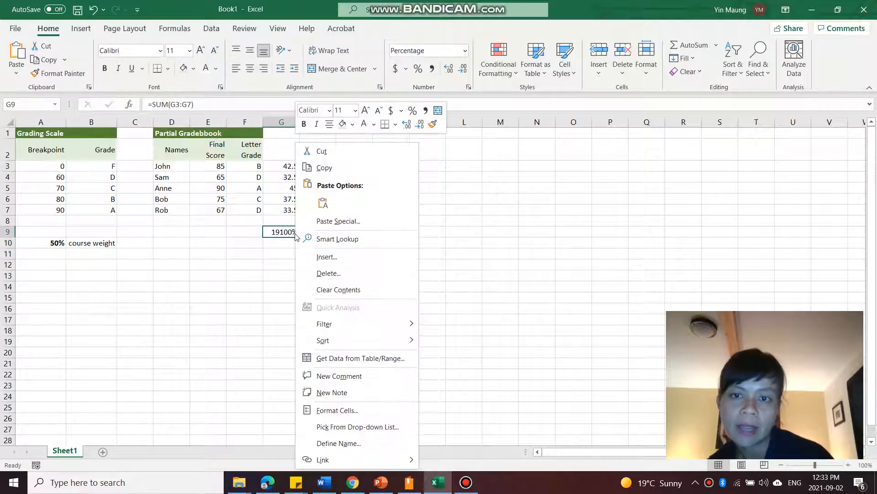
mouse_move(338, 289)
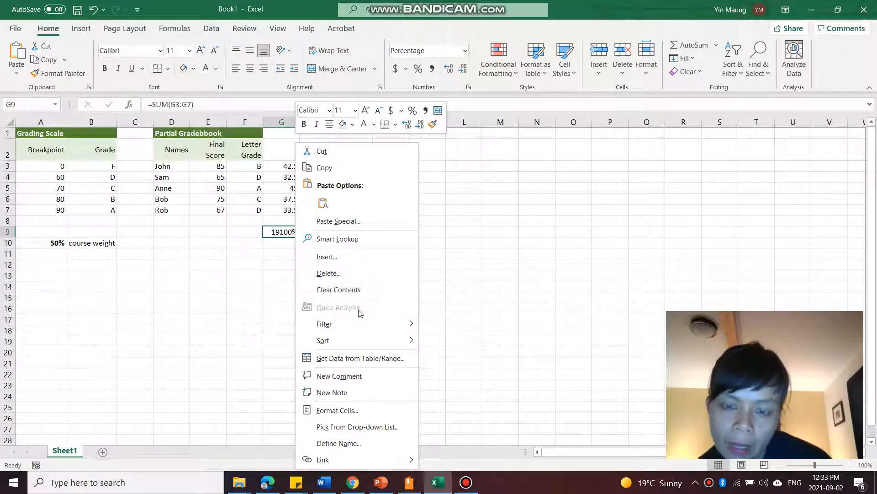
left_click(337, 410)
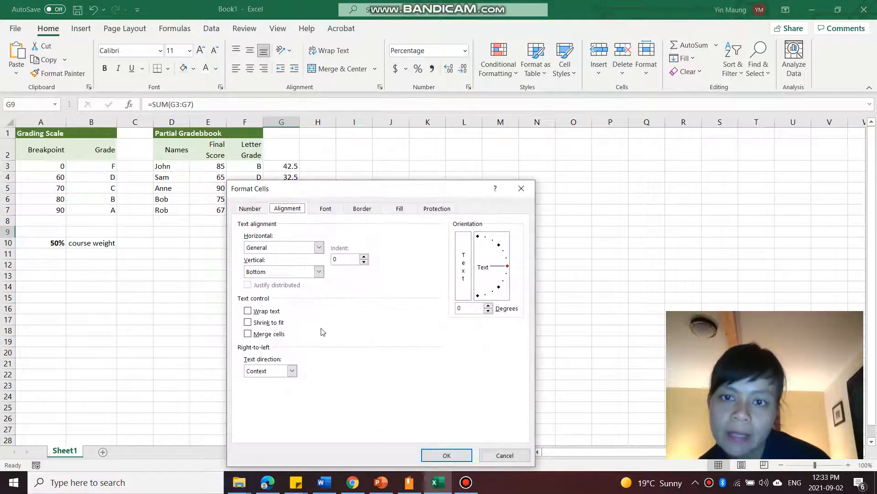
left_click(250, 209)
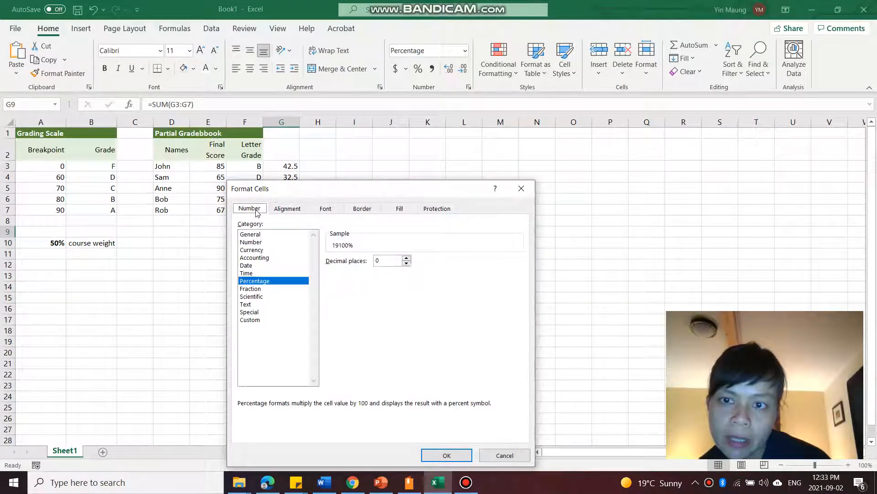
left_click(250, 234)
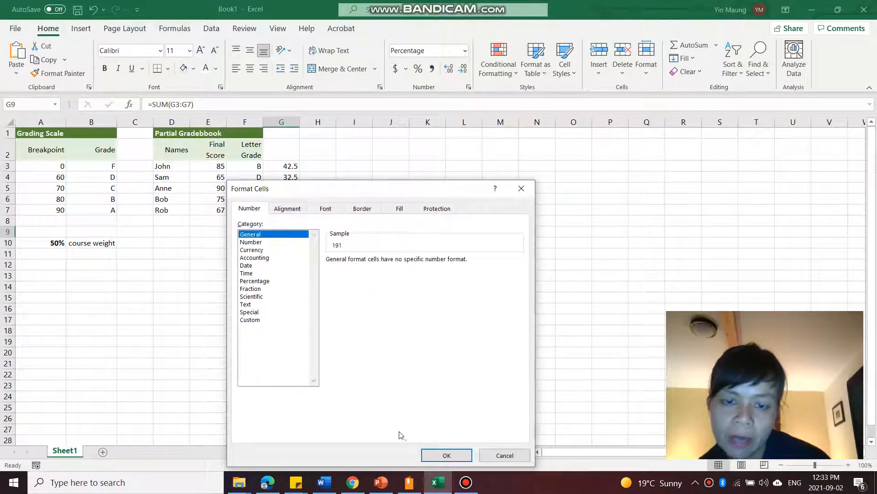
left_click(446, 455)
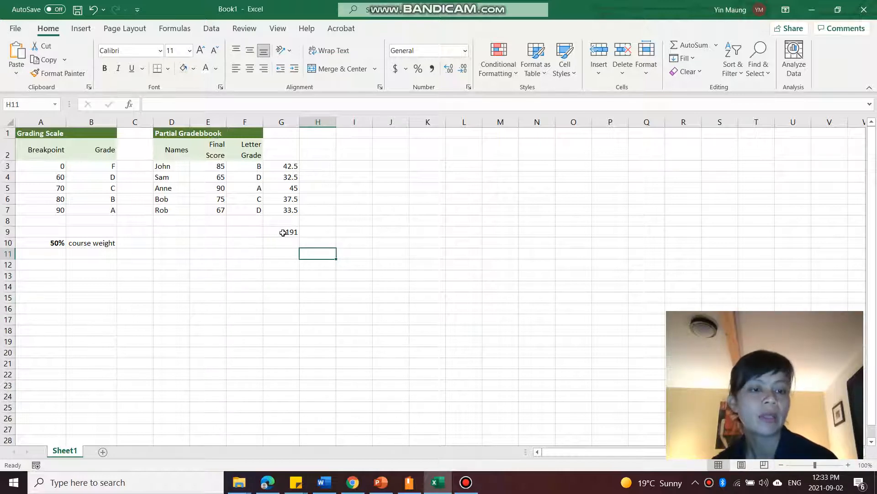
- Delete the 191 total from G9 and move to cell G10
left_click(282, 232)
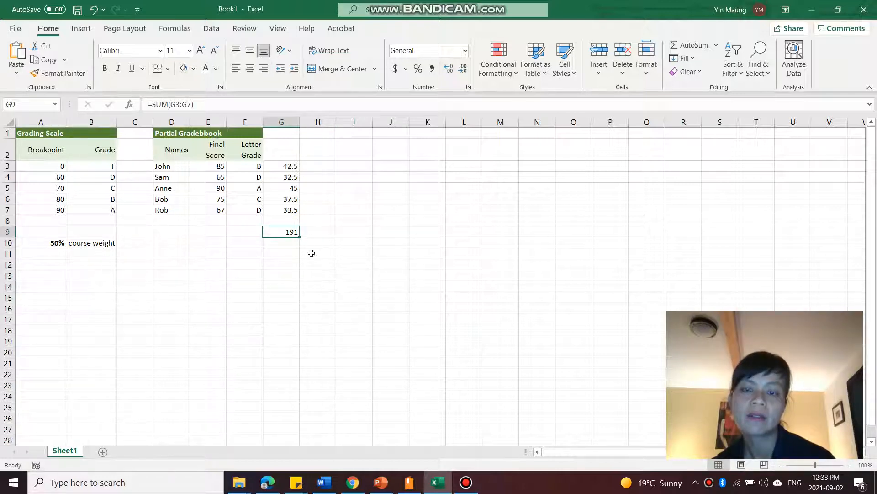
mouse_move(285, 232)
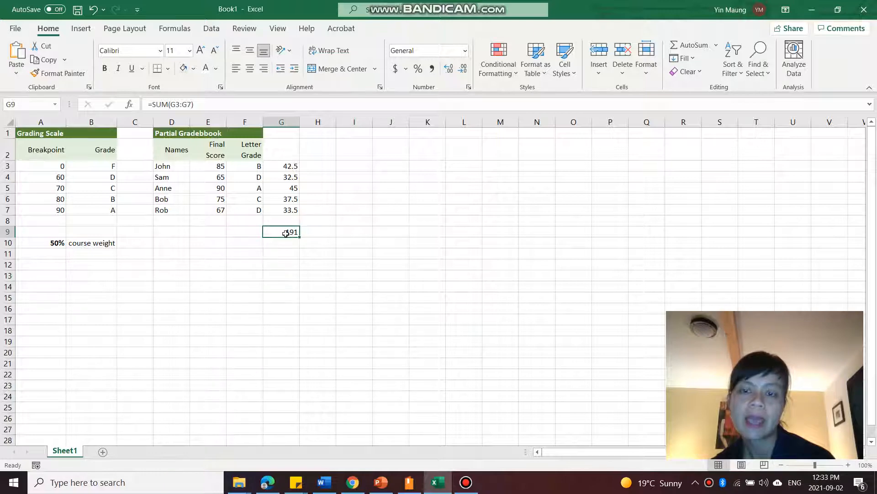
double_click(281, 231)
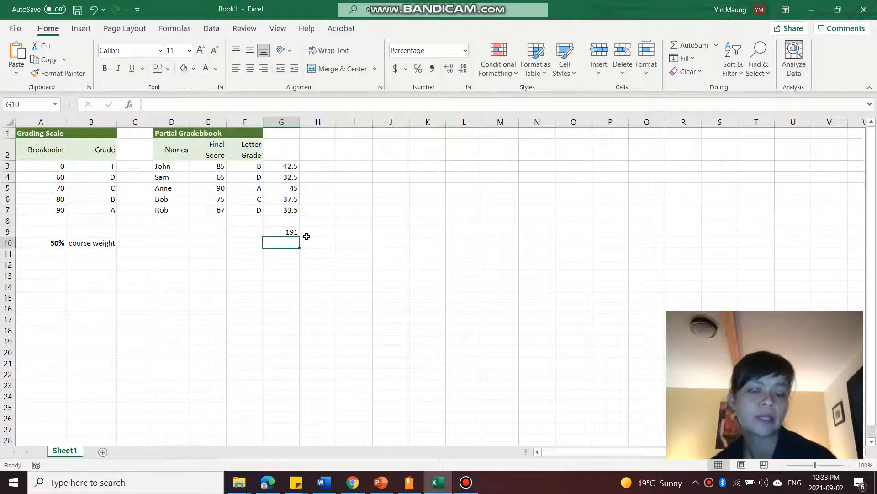
left_click(381, 482)
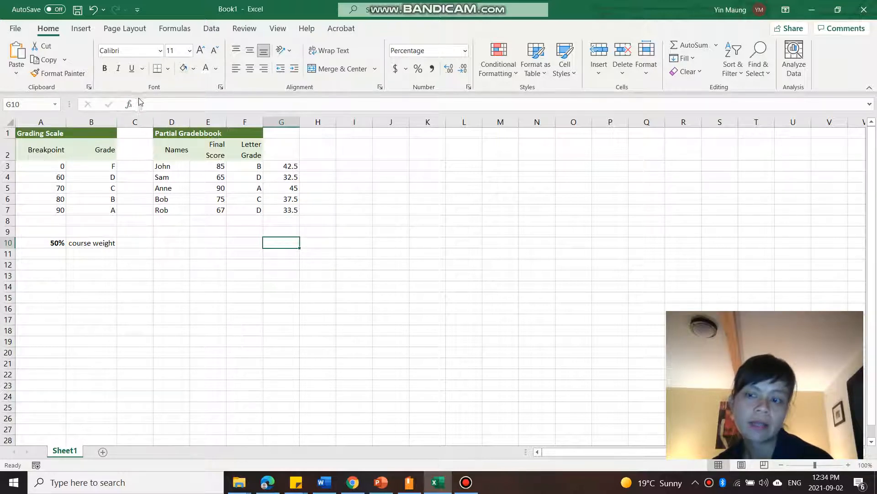
- Pick SUM from the Insert Function dialog and set Number1 to G3:G7
left_click(129, 104)
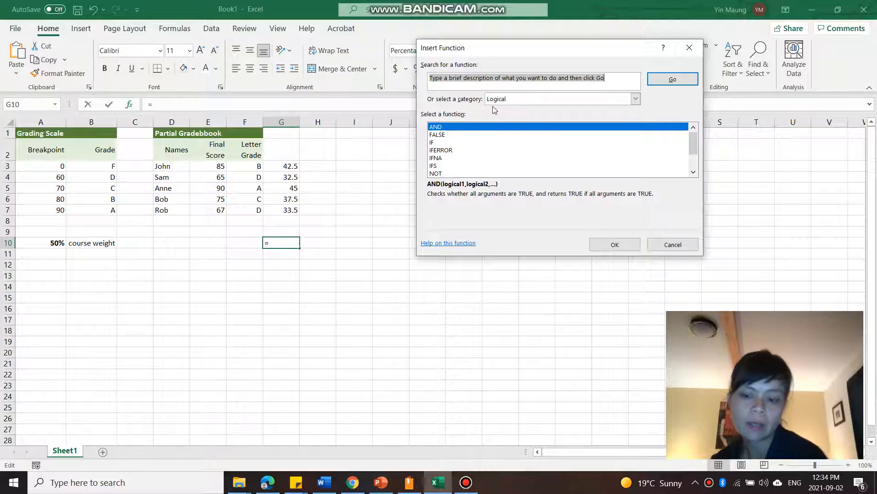
type("sum")
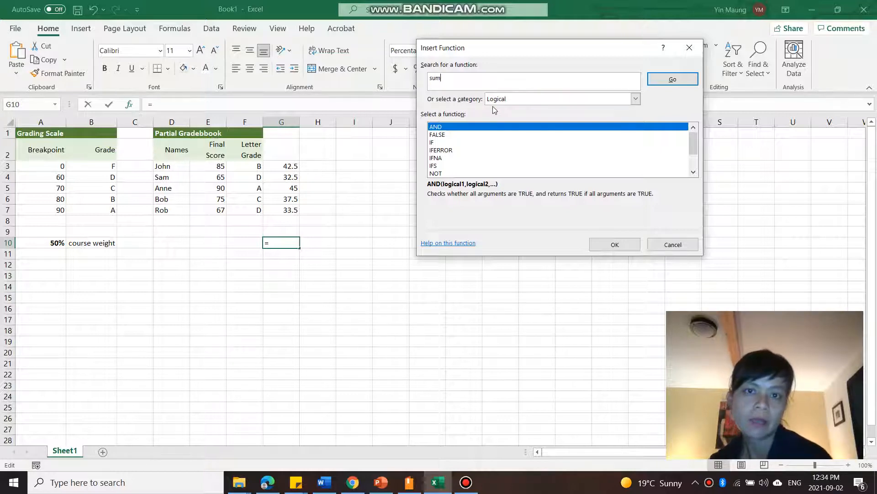
left_click(672, 79)
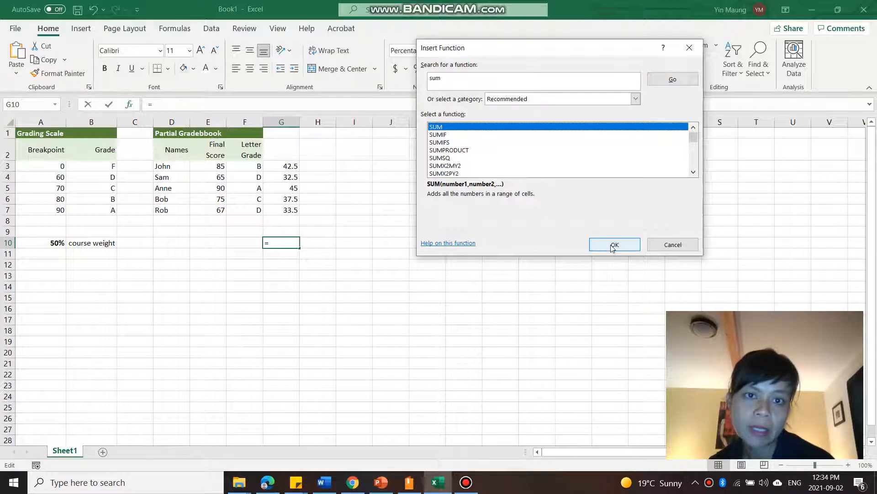
left_click(614, 245)
type("G#")
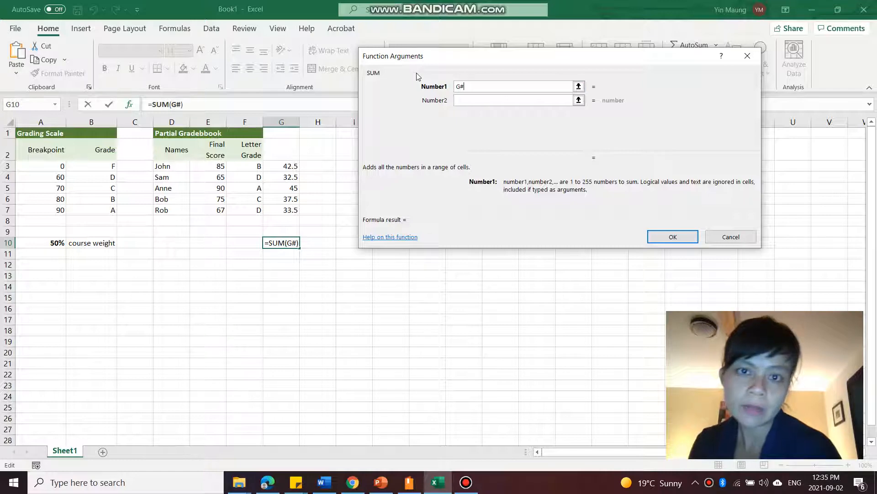
type("3:G7")
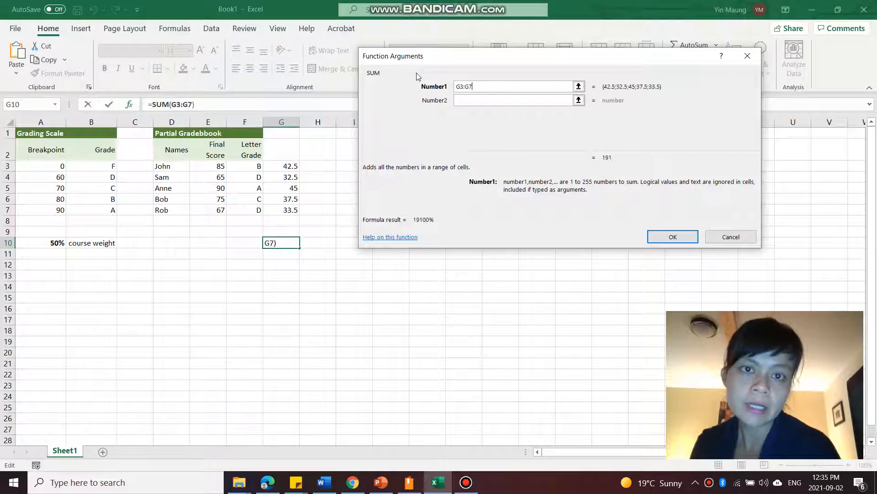
mouse_move(689, 150)
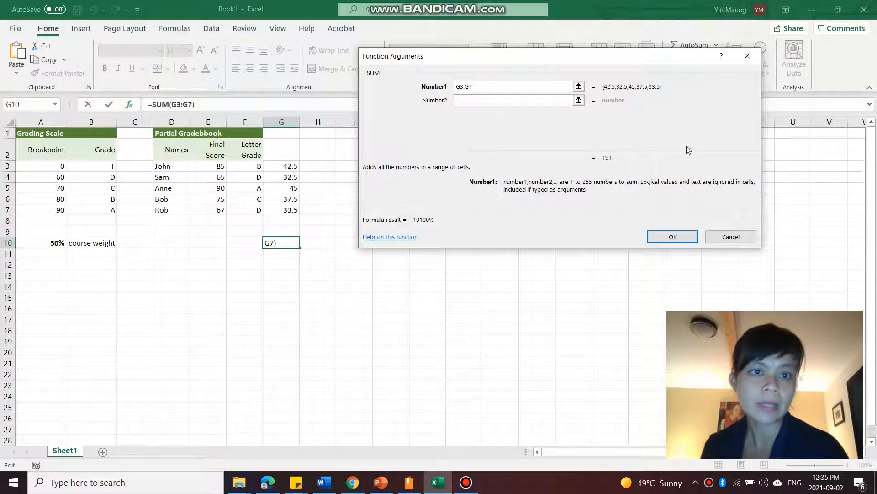
mouse_move(658, 102)
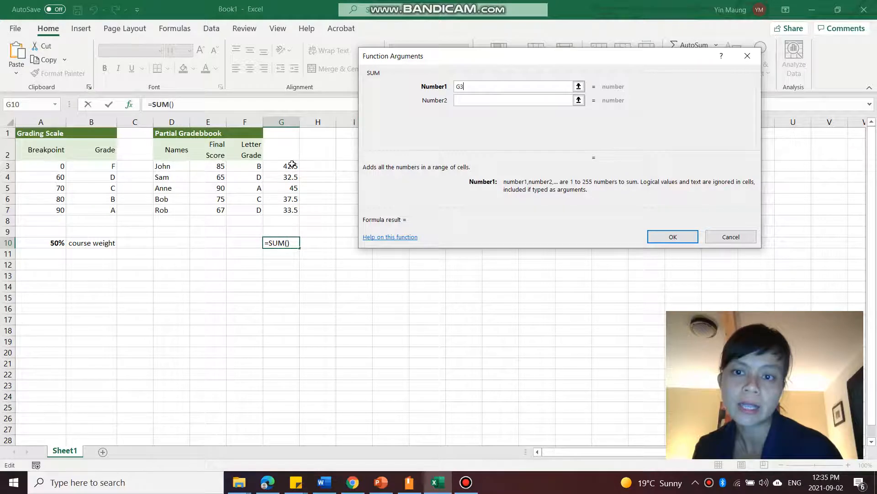
left_click_drag(281, 165, 282, 209)
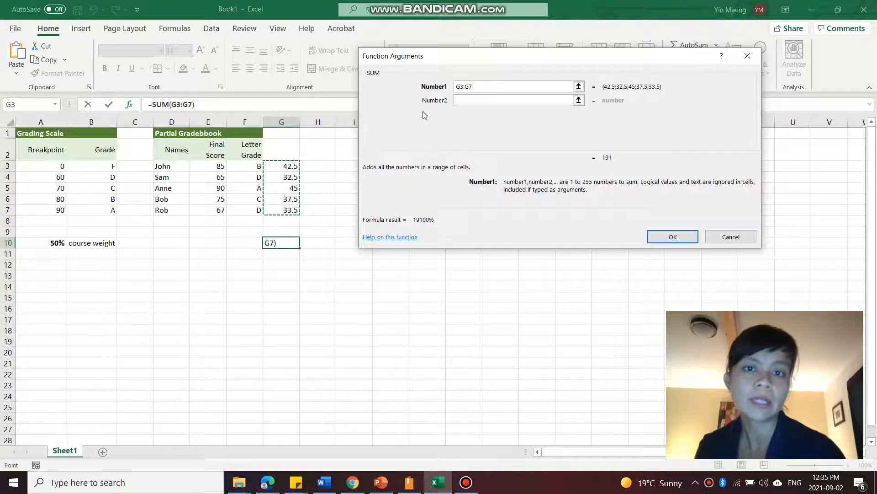
mouse_move(578, 124)
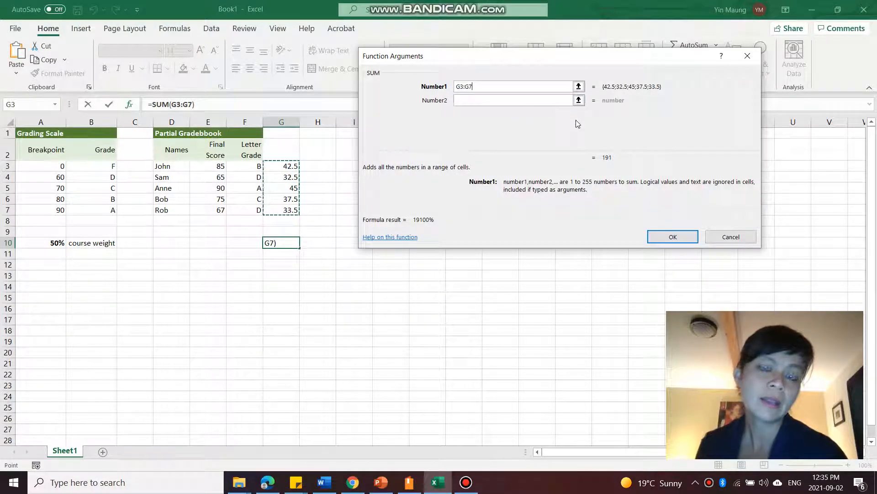
mouse_move(569, 95)
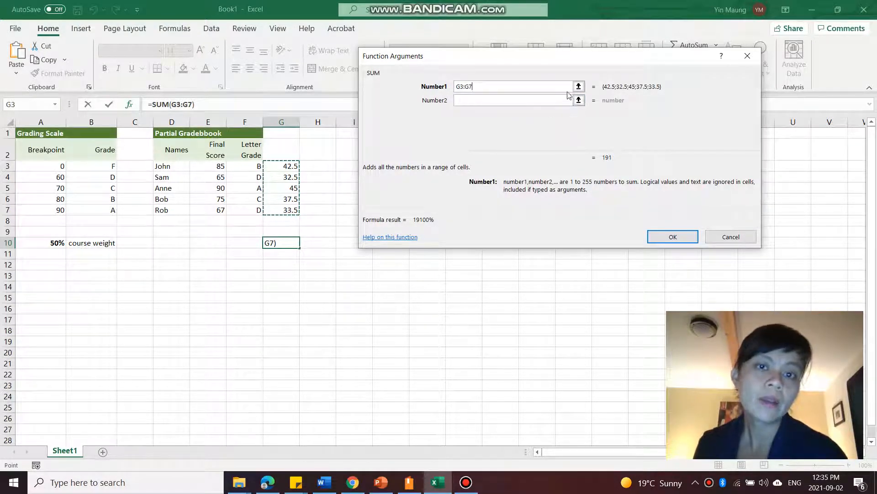
left_click(579, 87)
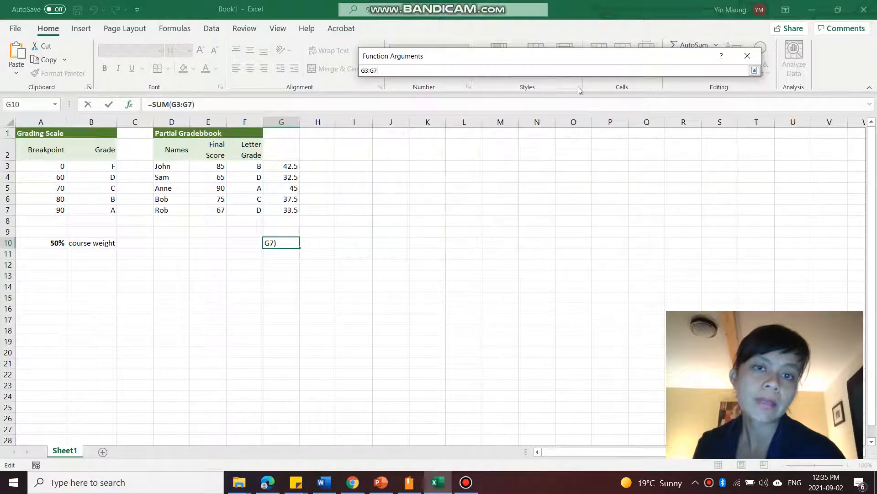
left_click_drag(281, 166, 282, 199)
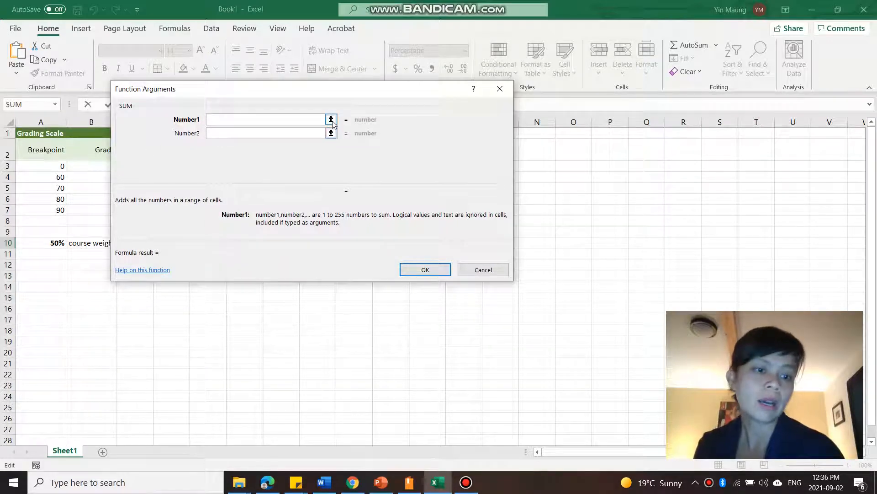
left_click(330, 119)
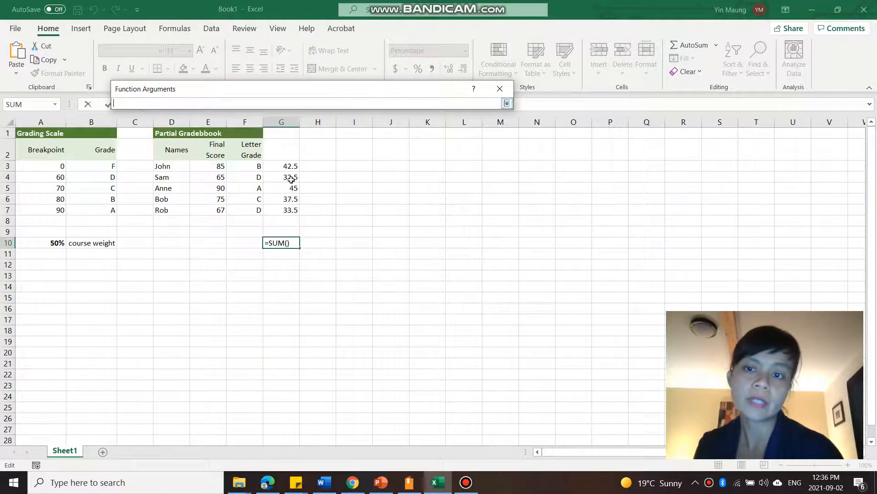
left_click_drag(281, 165, 281, 209)
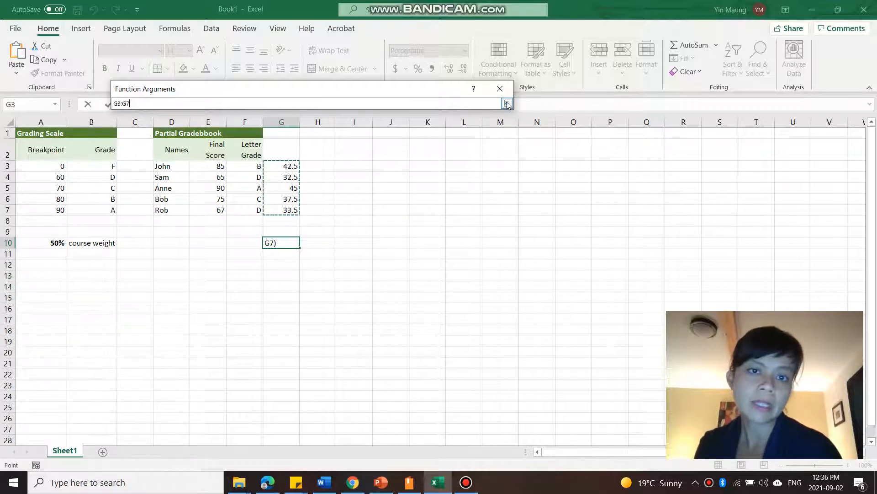
left_click(506, 105)
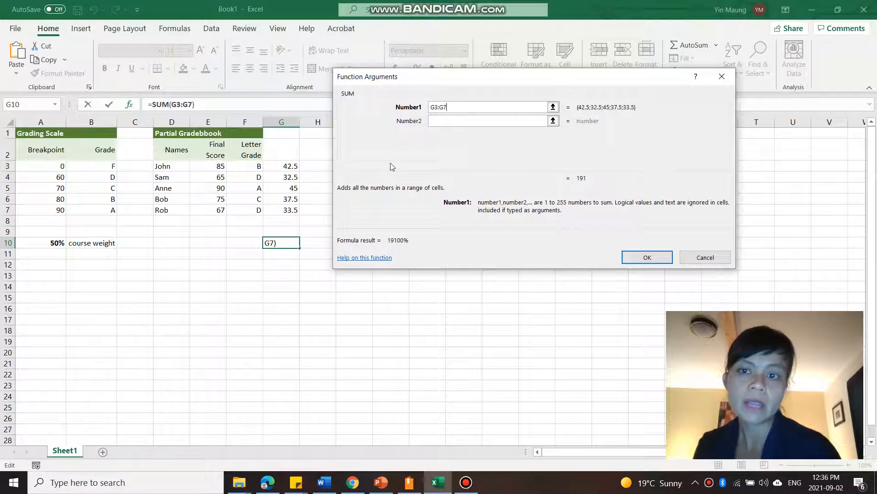
- Add E3:E7 as the second SUM range and confirm, giving 57300% in G10
left_click(487, 120)
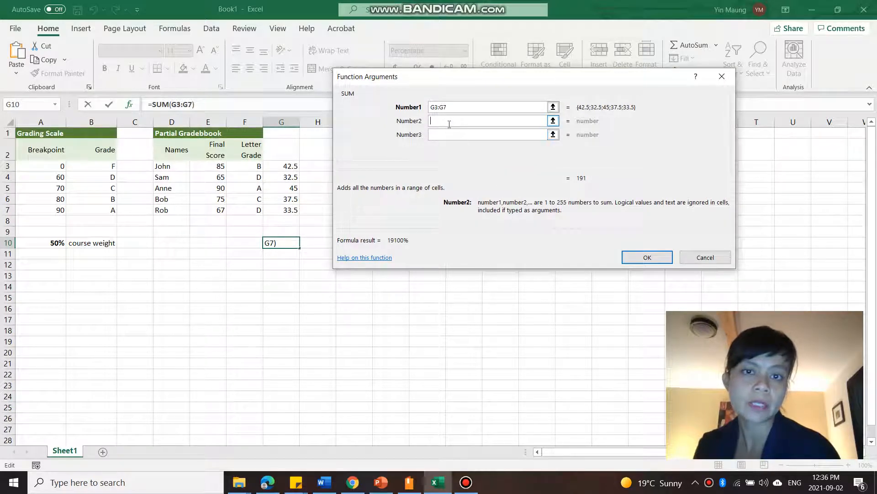
mouse_move(301, 348)
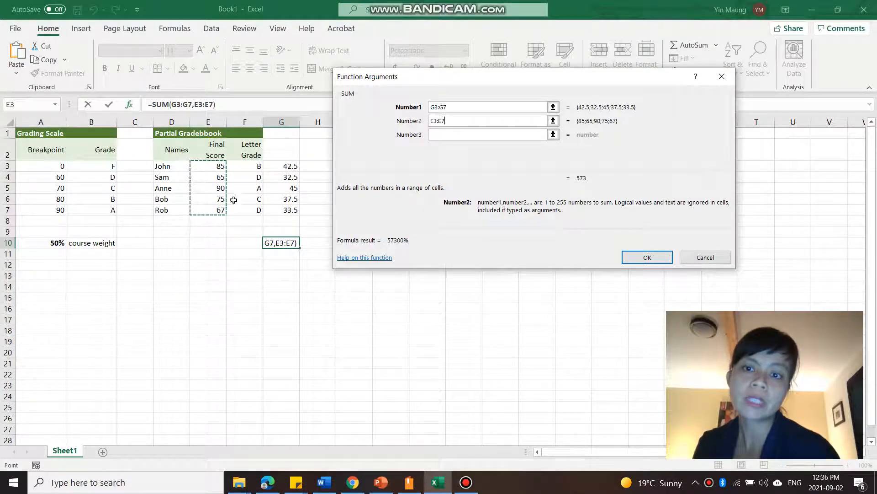
mouse_move(246, 214)
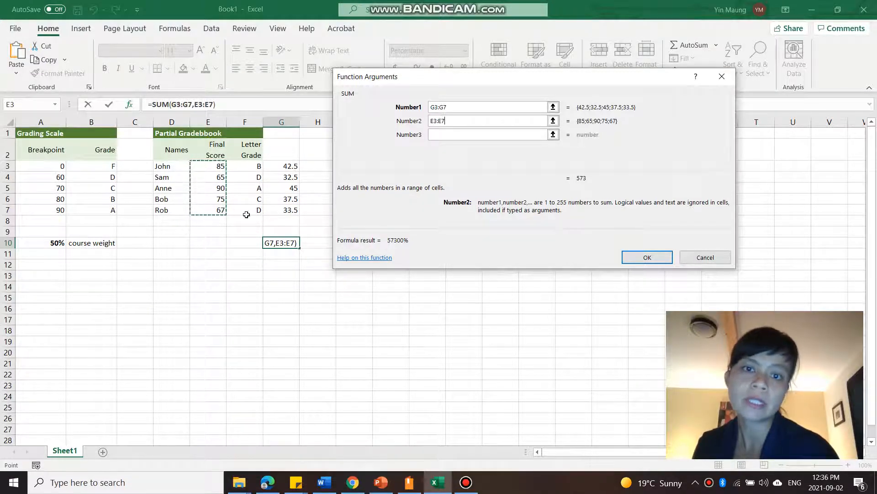
left_click(647, 257)
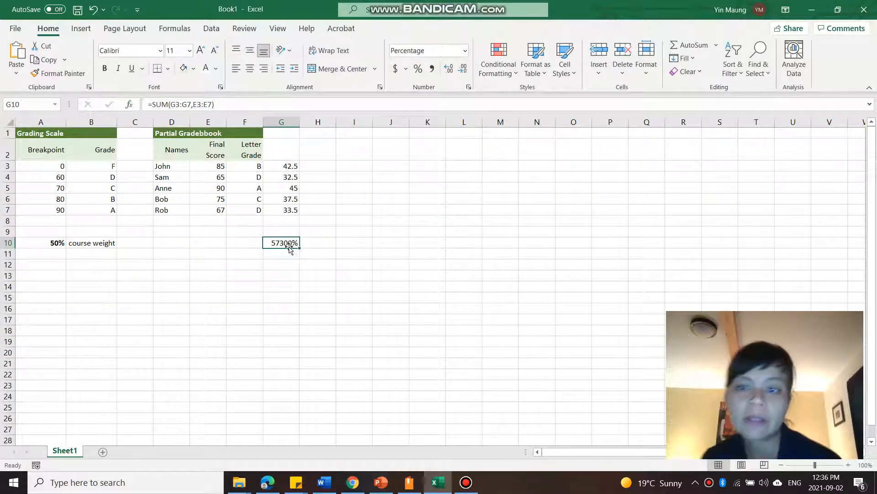
- Apply General format to G10 so the total displays 573
right_click(282, 242)
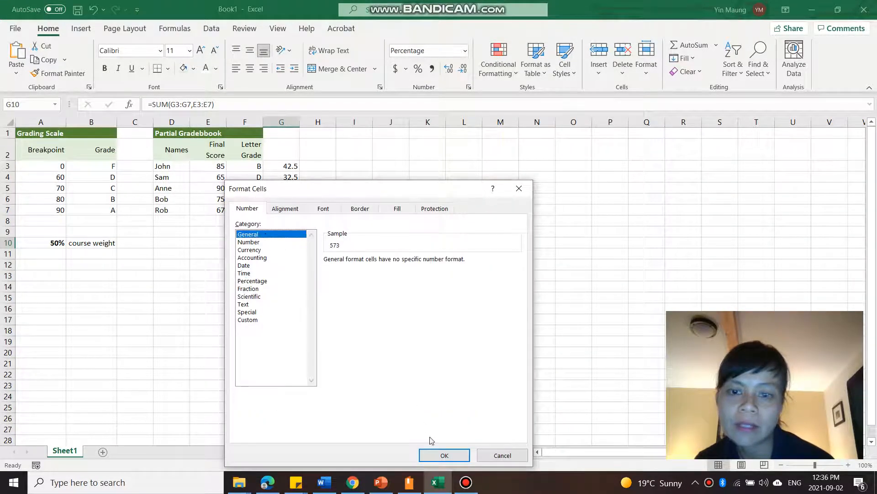
left_click(444, 455)
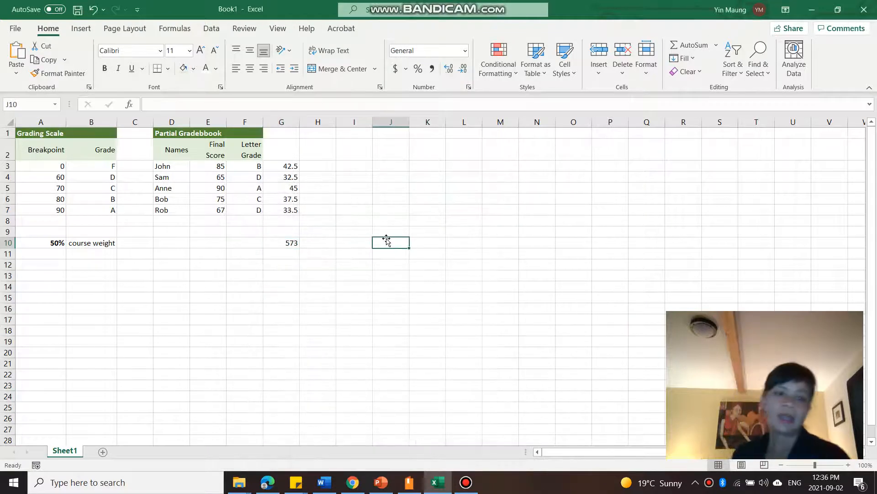
mouse_move(465, 482)
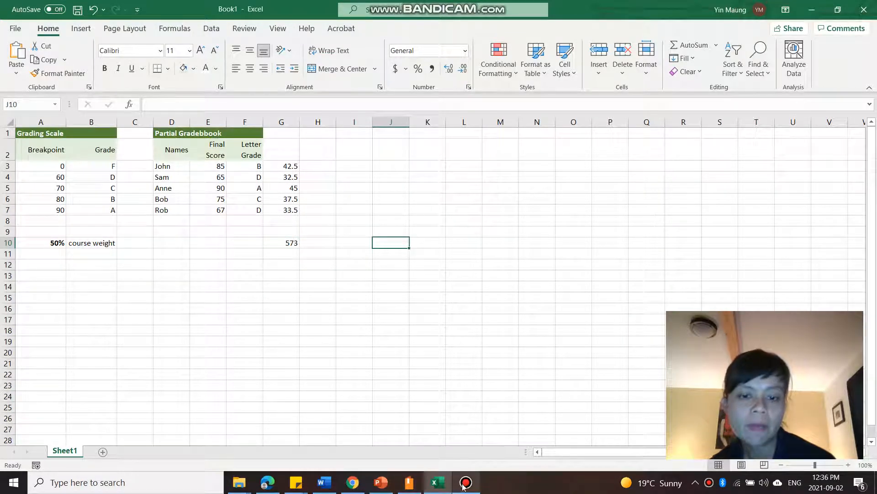
- Return to slide 14 and highlight the phrase 'the cell references'
left_click(380, 482)
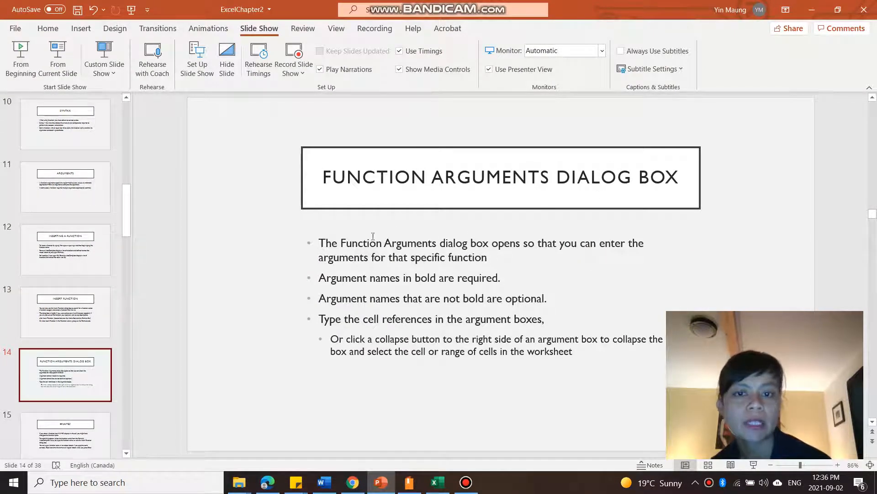
left_click(375, 243)
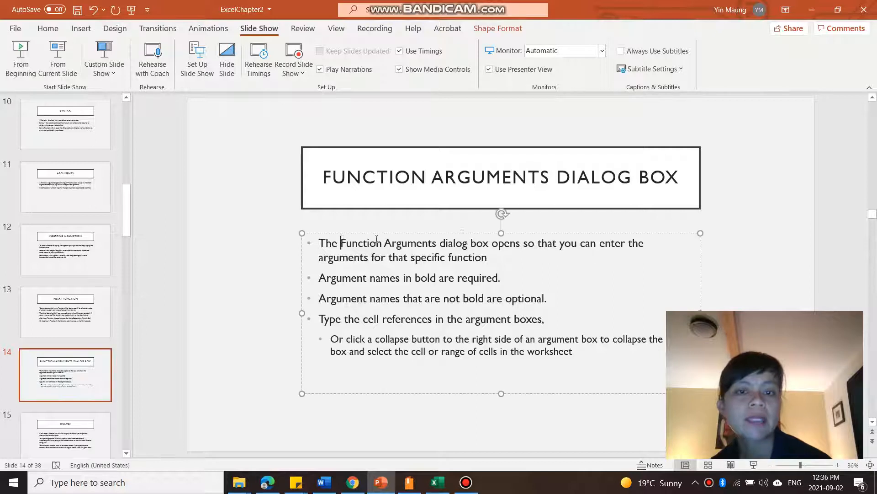
left_click_drag(341, 243, 520, 243)
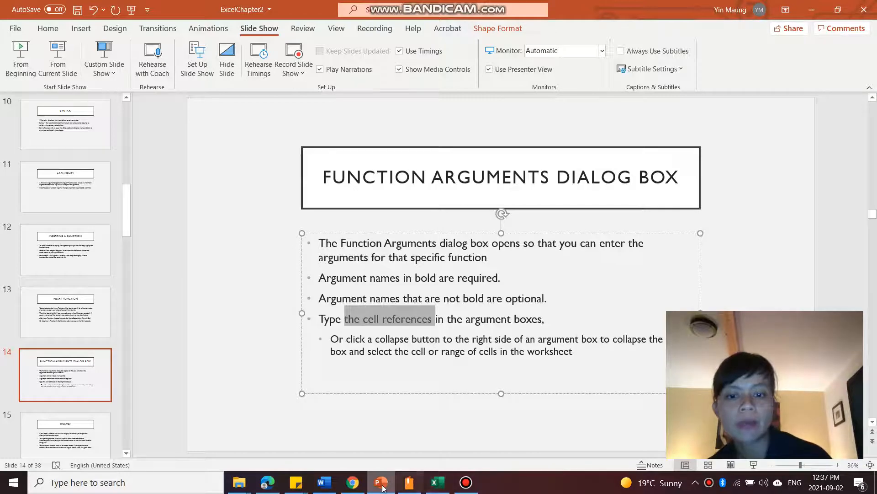
- On the Formulas tab, preview Insert Function and the AutoSum list without inserting anything
left_click(438, 481)
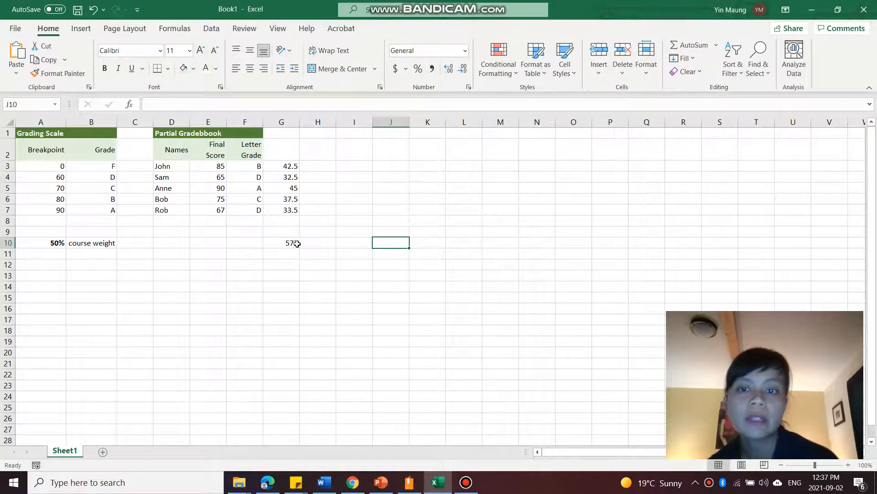
left_click(281, 242)
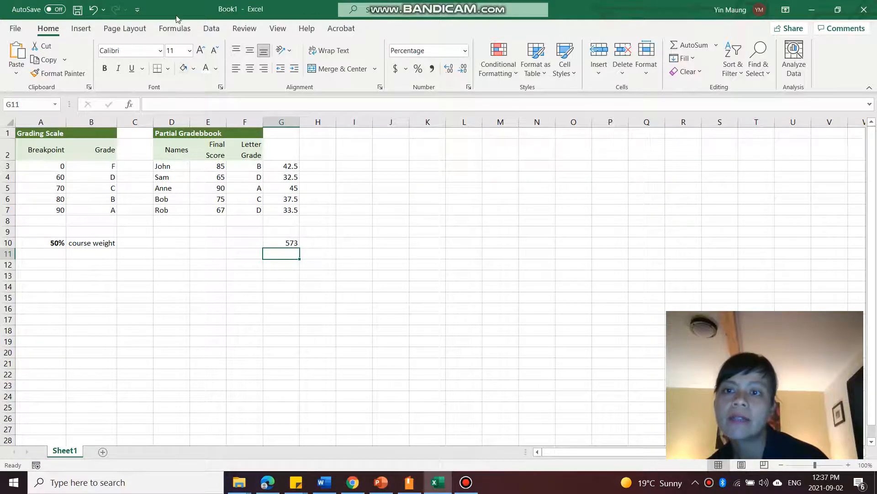
left_click(174, 28)
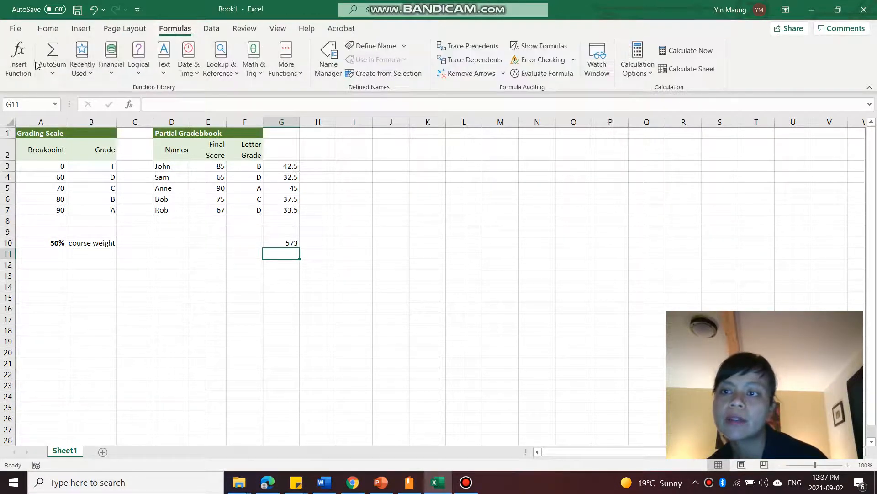
mouse_move(51, 58)
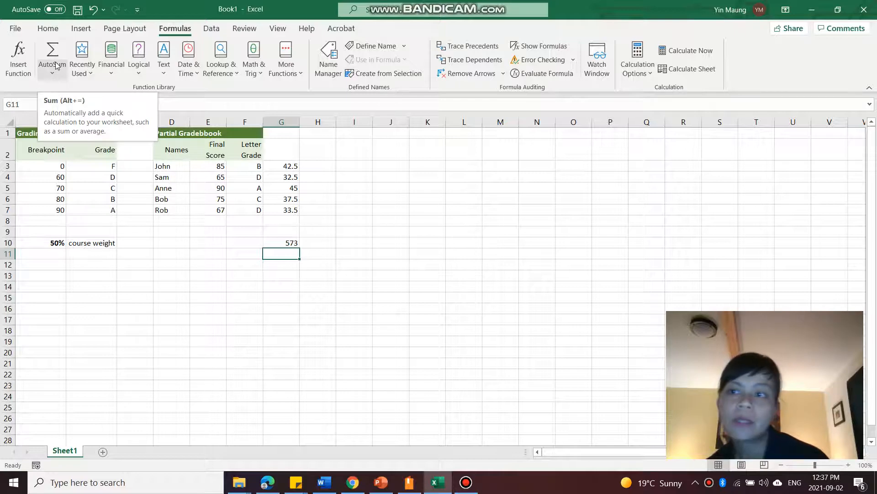
left_click(18, 58)
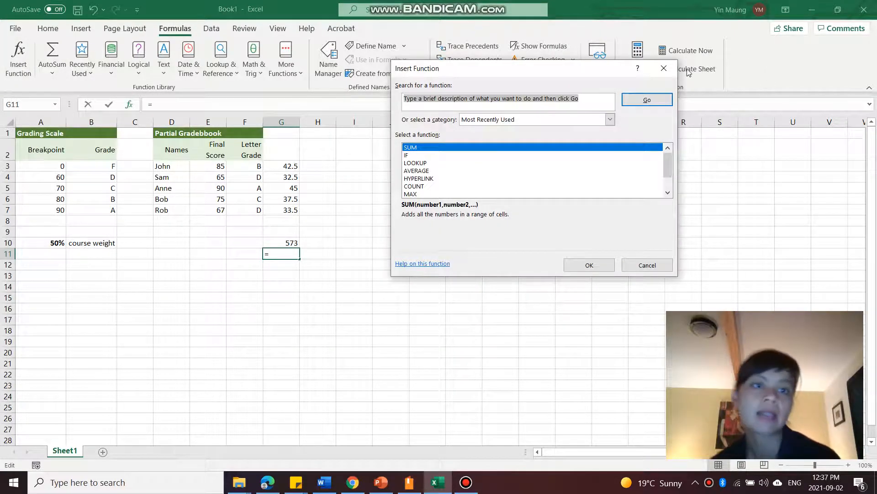
left_click(647, 265)
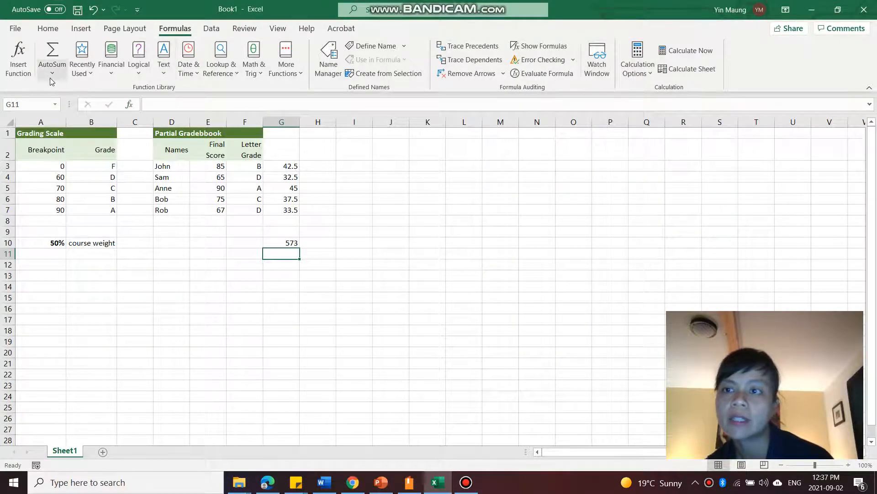
left_click(52, 55)
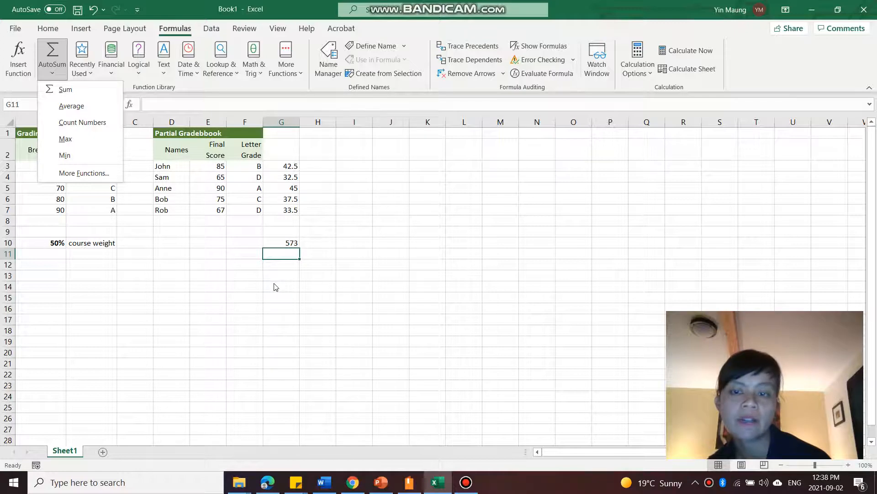
left_click(274, 287)
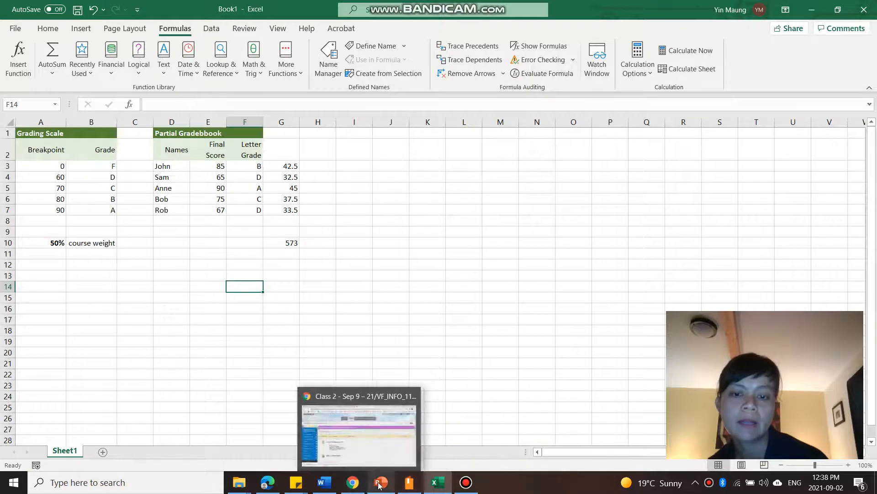
- Switch to PowerPoint and show slide 15, the #NAME? slide
left_click(381, 482)
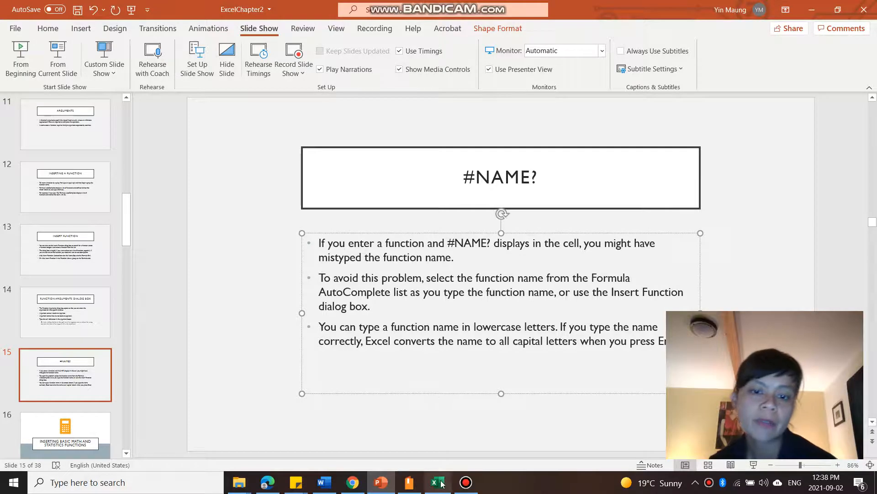
- Enter the misspelled formula =sam(G3:G7 in G10 of the gradebook
left_click(439, 482)
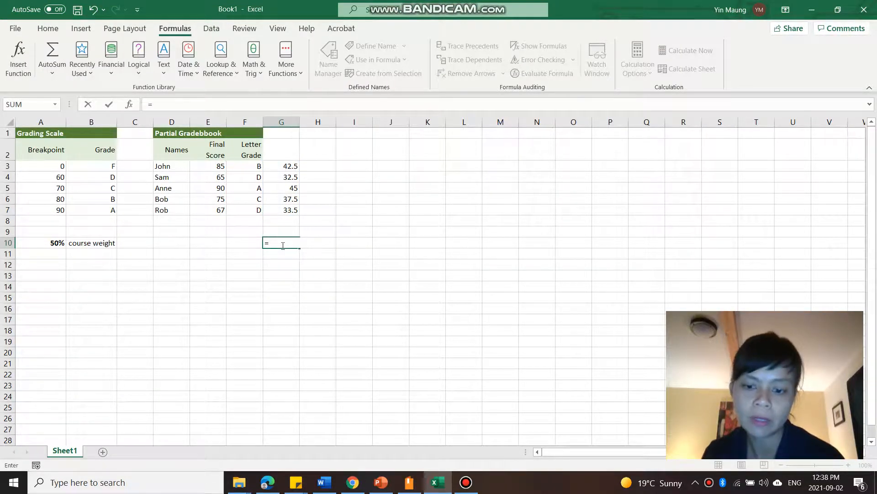
type("sam(")
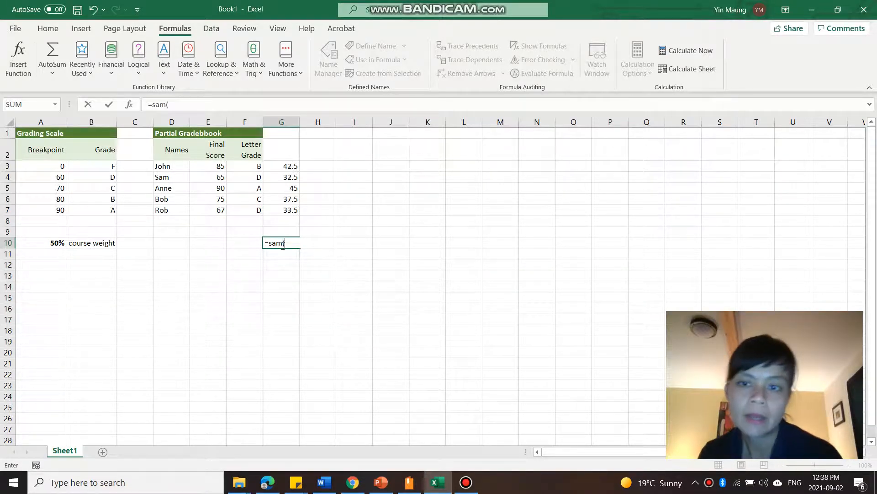
left_click_drag(281, 166, 281, 209)
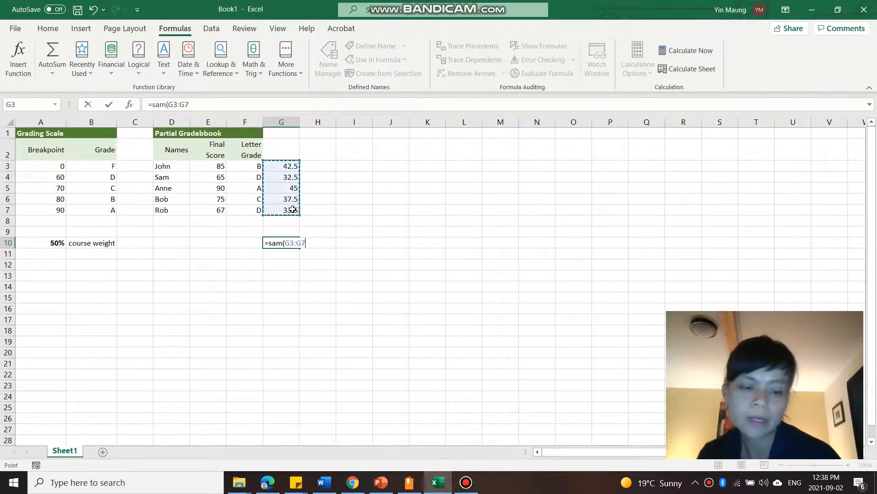
key("enter")
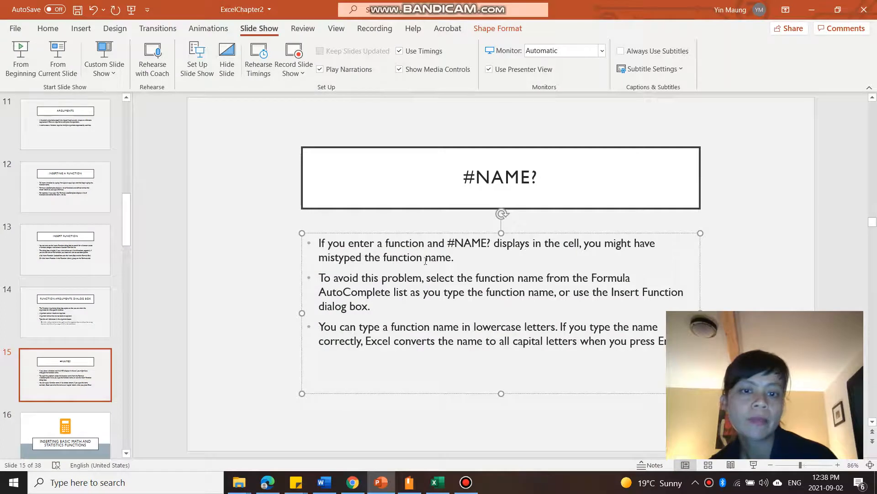
- Highlight a word in the mistyped-name bullet, then return to the gradebook
double_click(458, 243)
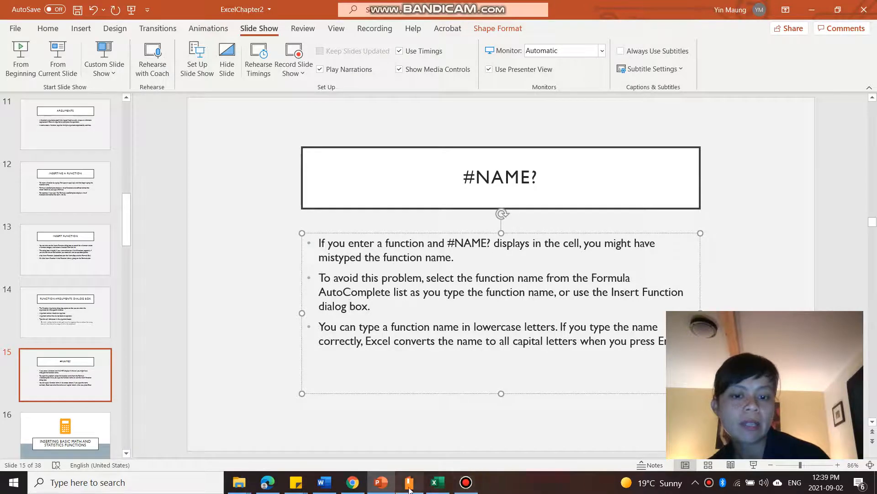
left_click(436, 481)
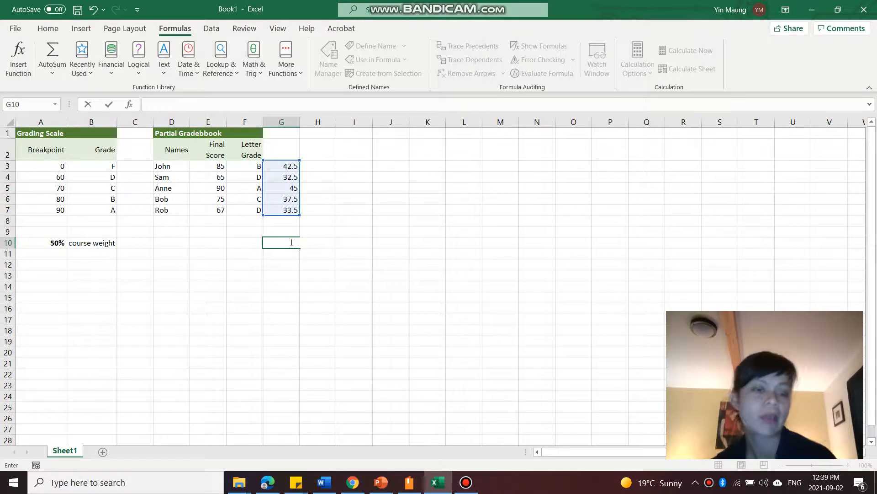
- Type =substitue into G10 without accepting the AutoComplete suggestion
type("=")
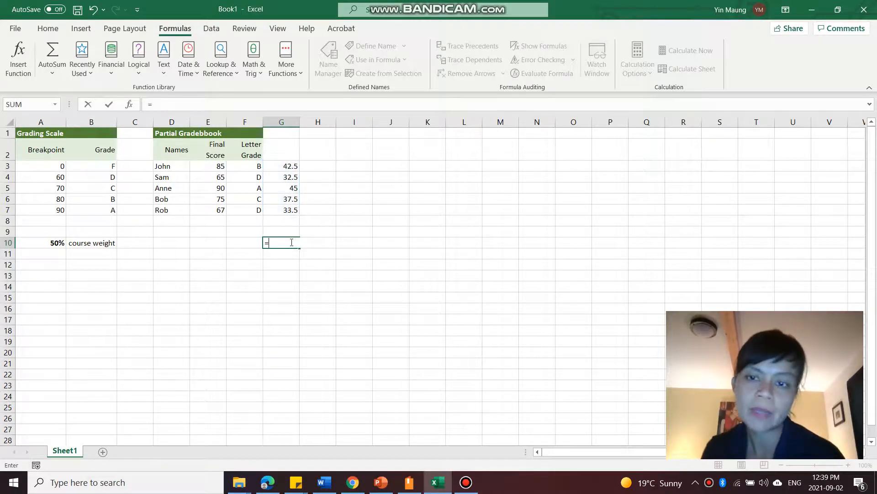
type("su")
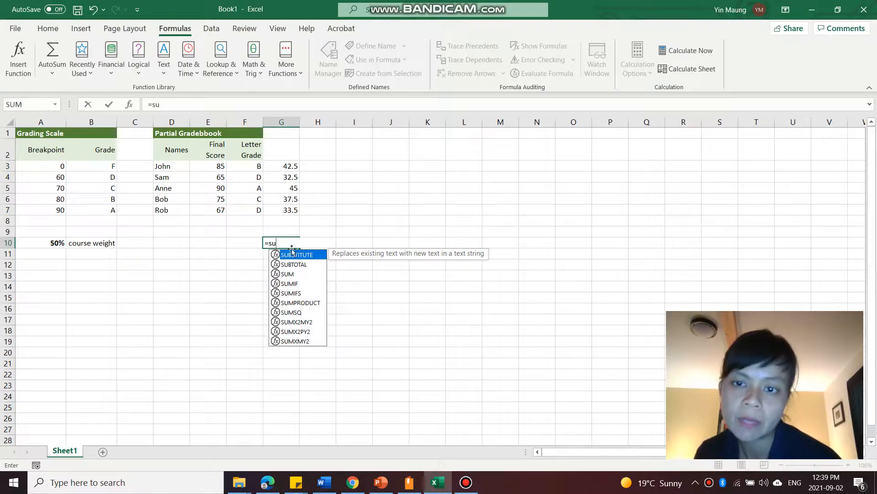
type("bstit")
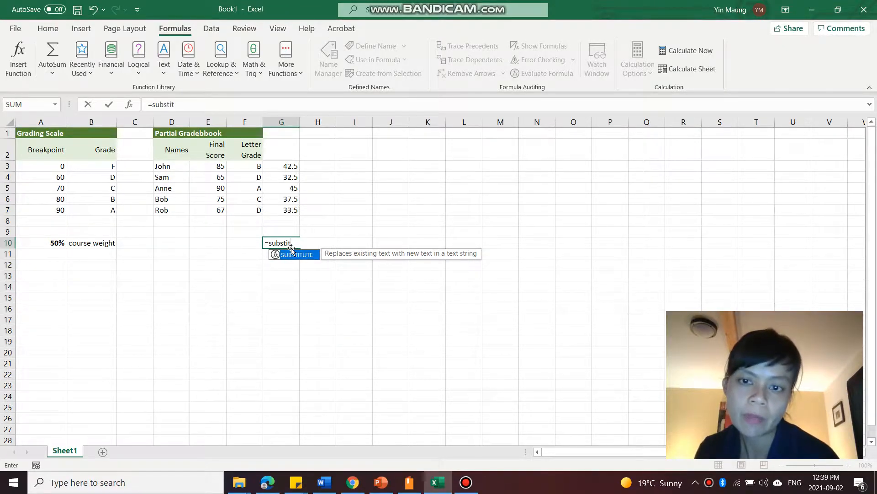
type("ue")
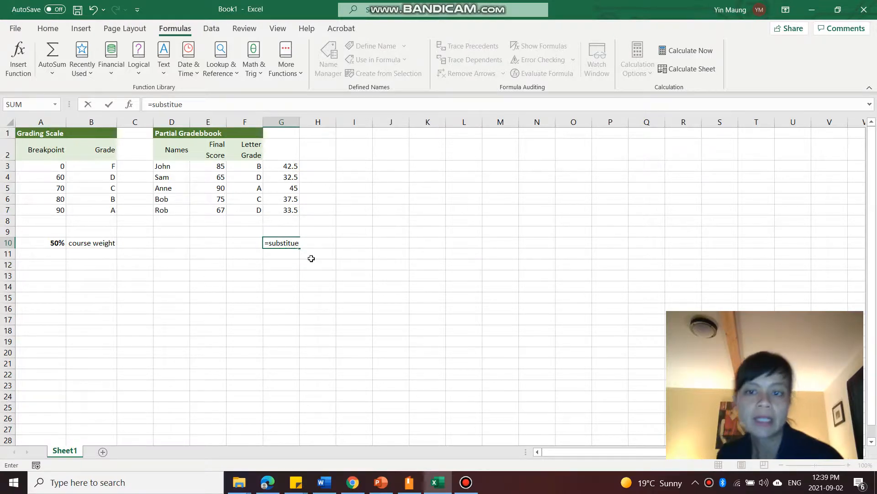